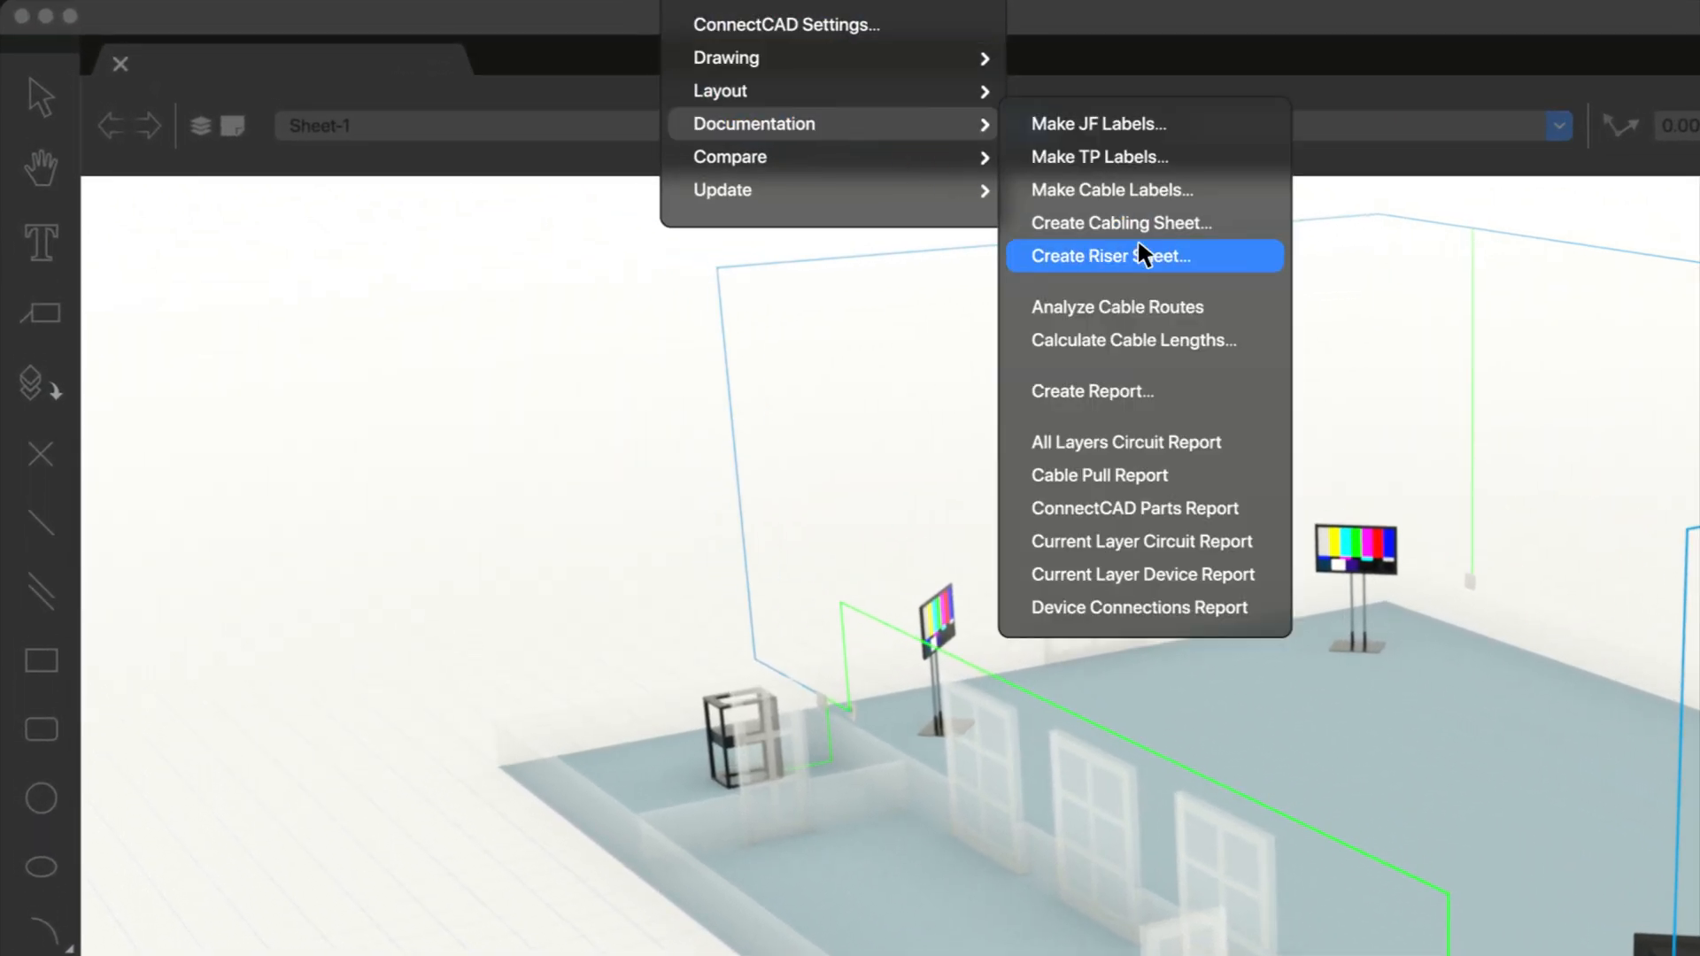
Step: Create a riser sheet on Sht-1 [Riser Diagram] in Left Isometric view with auto-annotation
left_click(1106, 256)
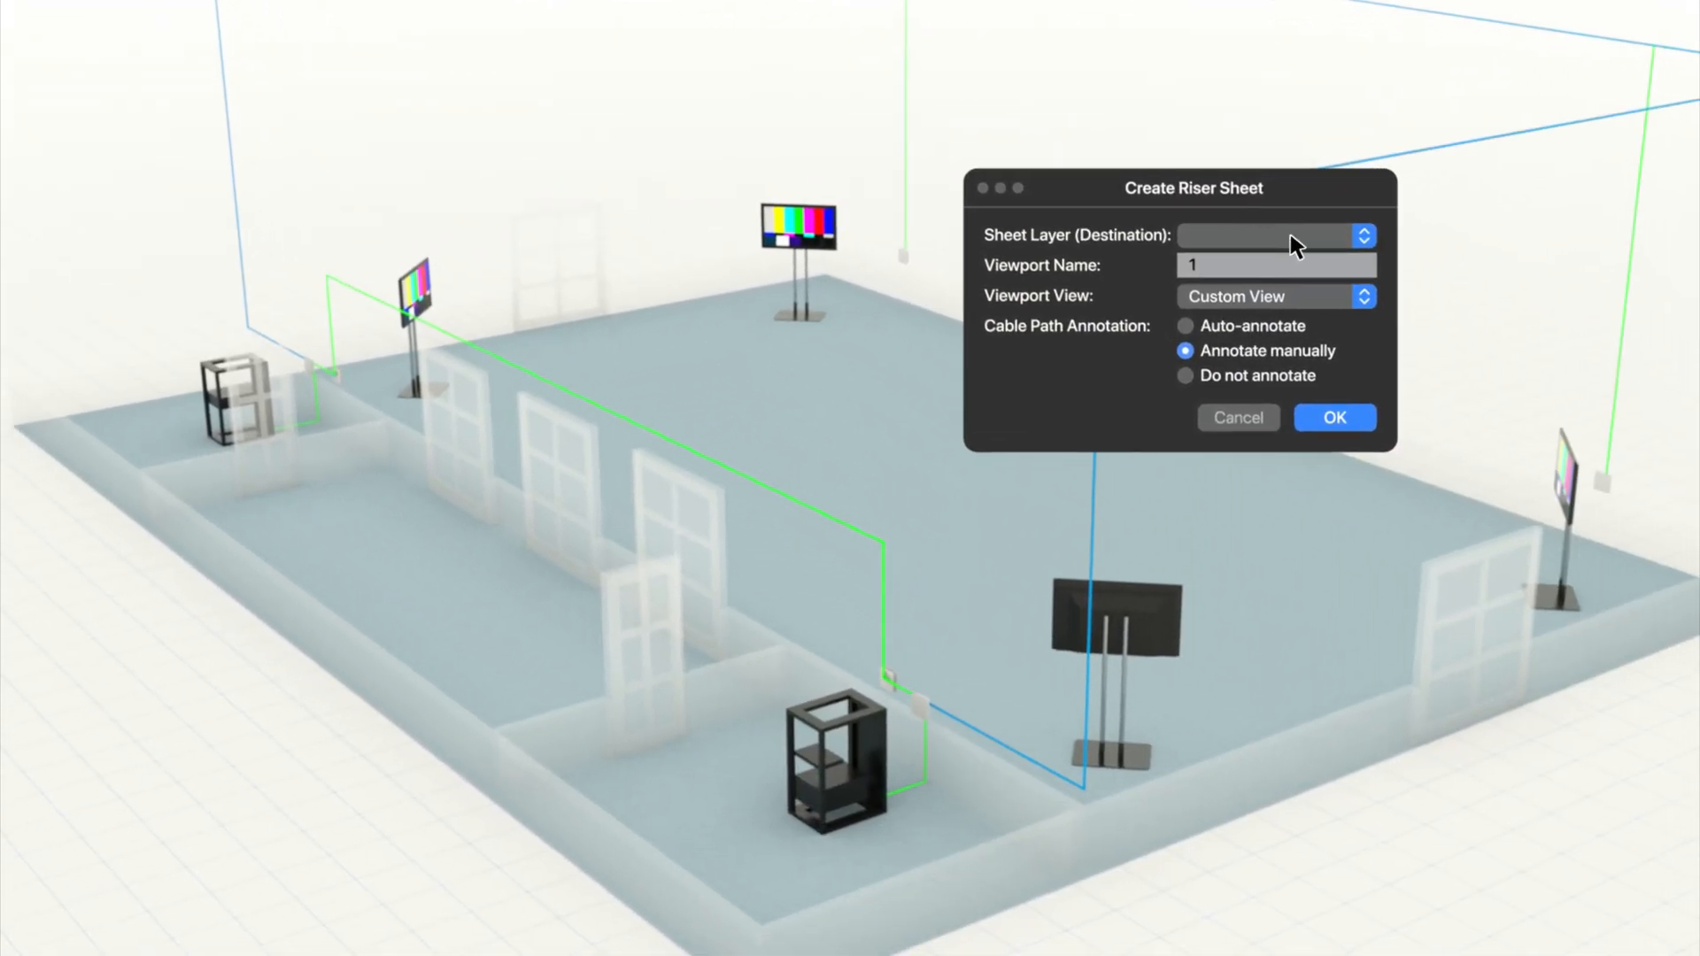
left_click(1363, 296)
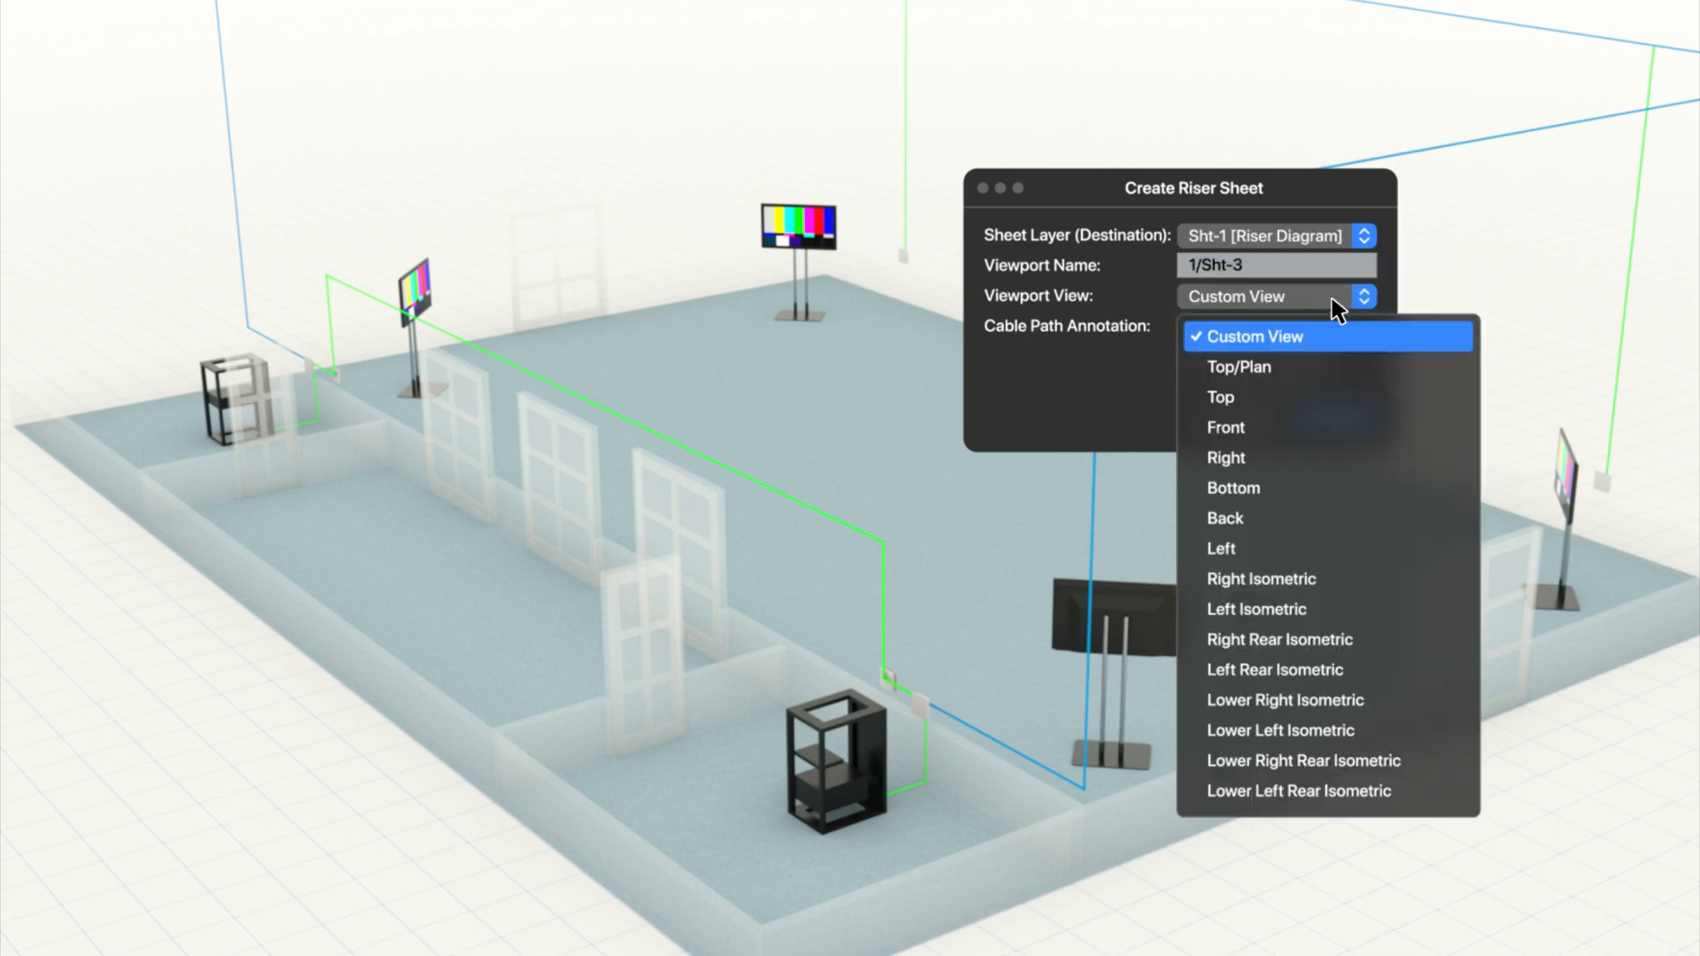
left_click(1256, 608)
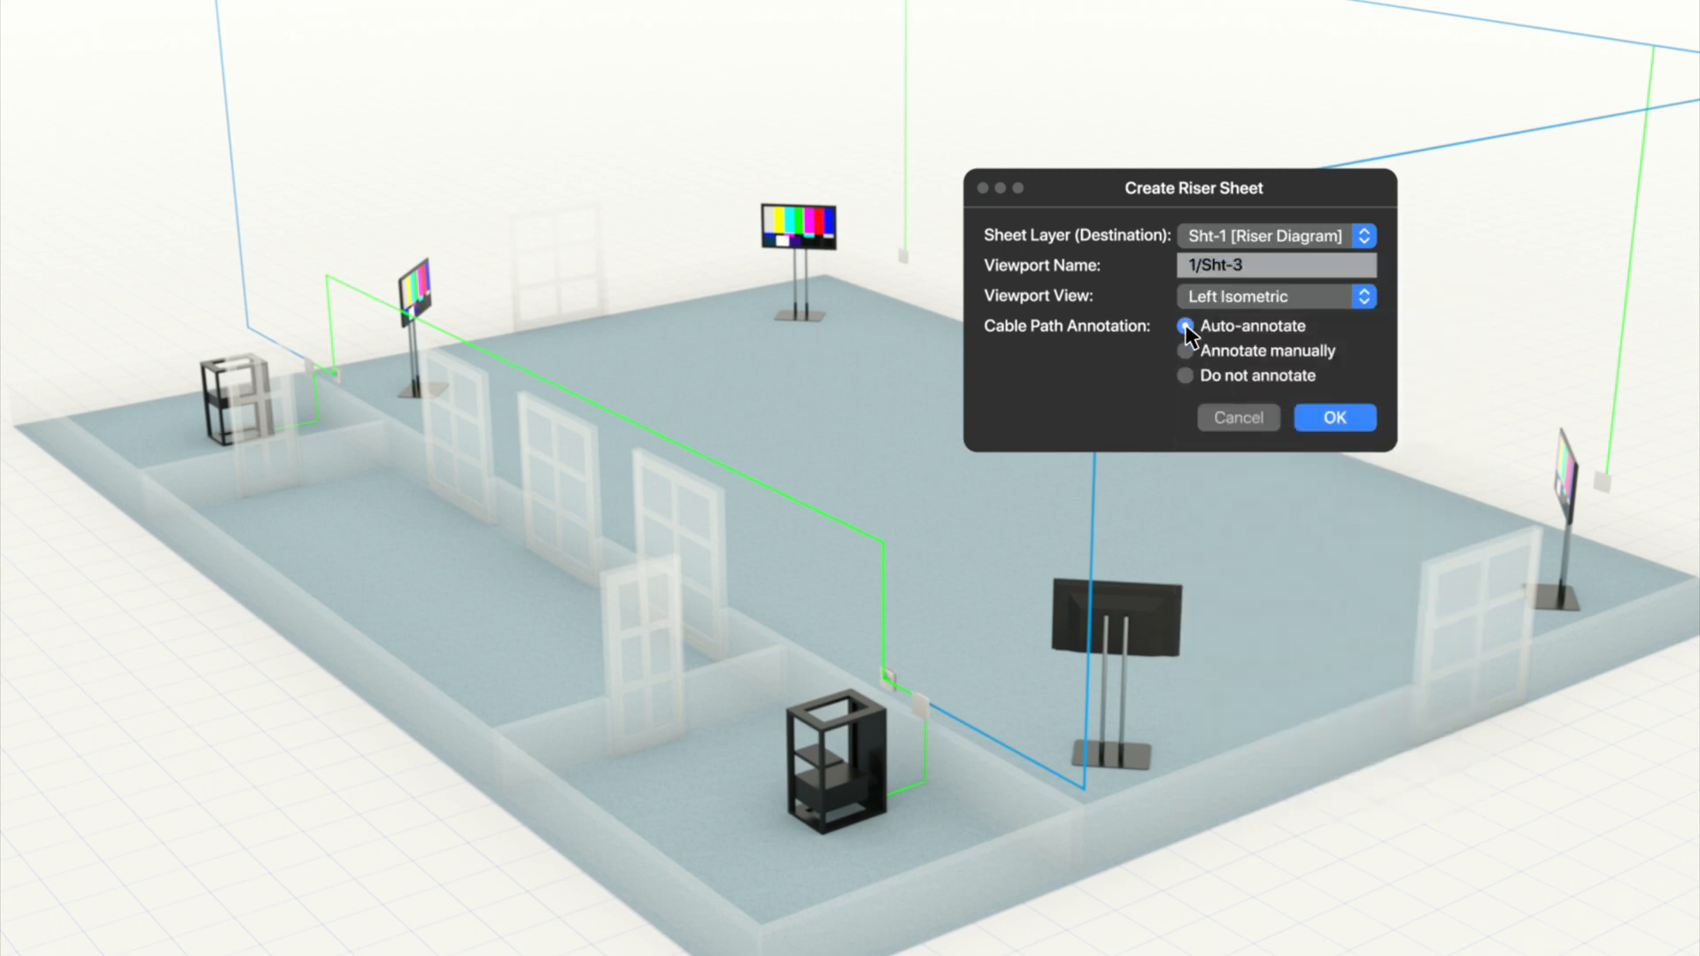
left_click(1334, 417)
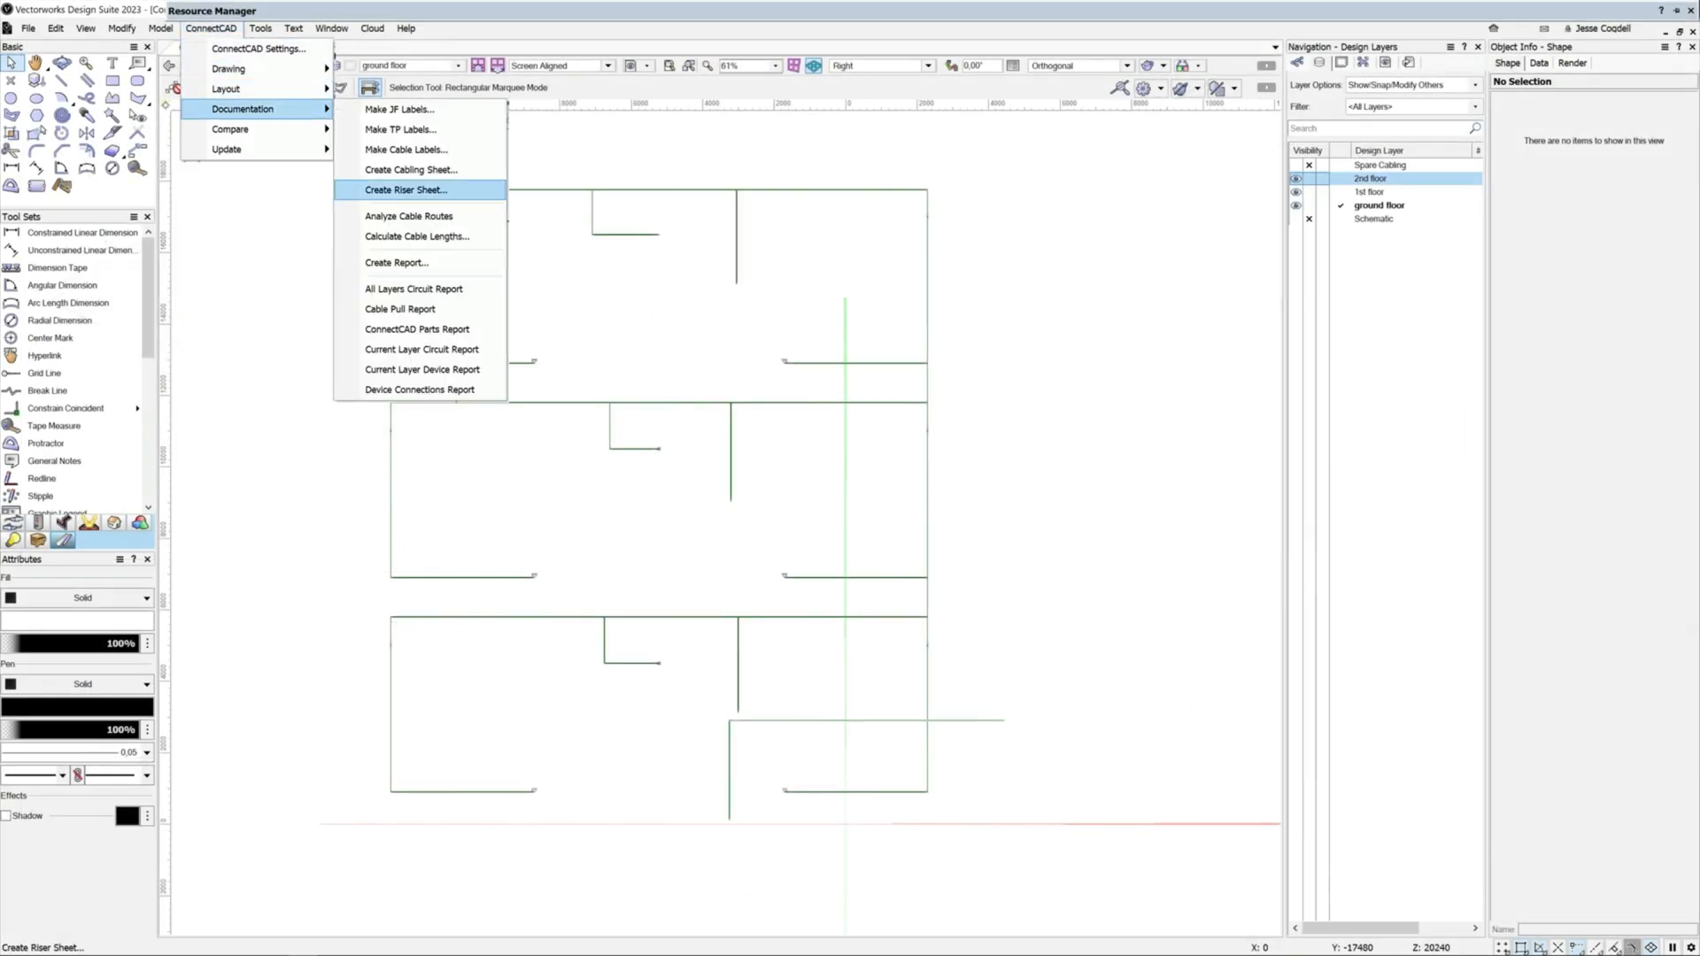
Step: Create a riser sheet with Annotate manually kept, entering viewport annotation
left_click(406, 189)
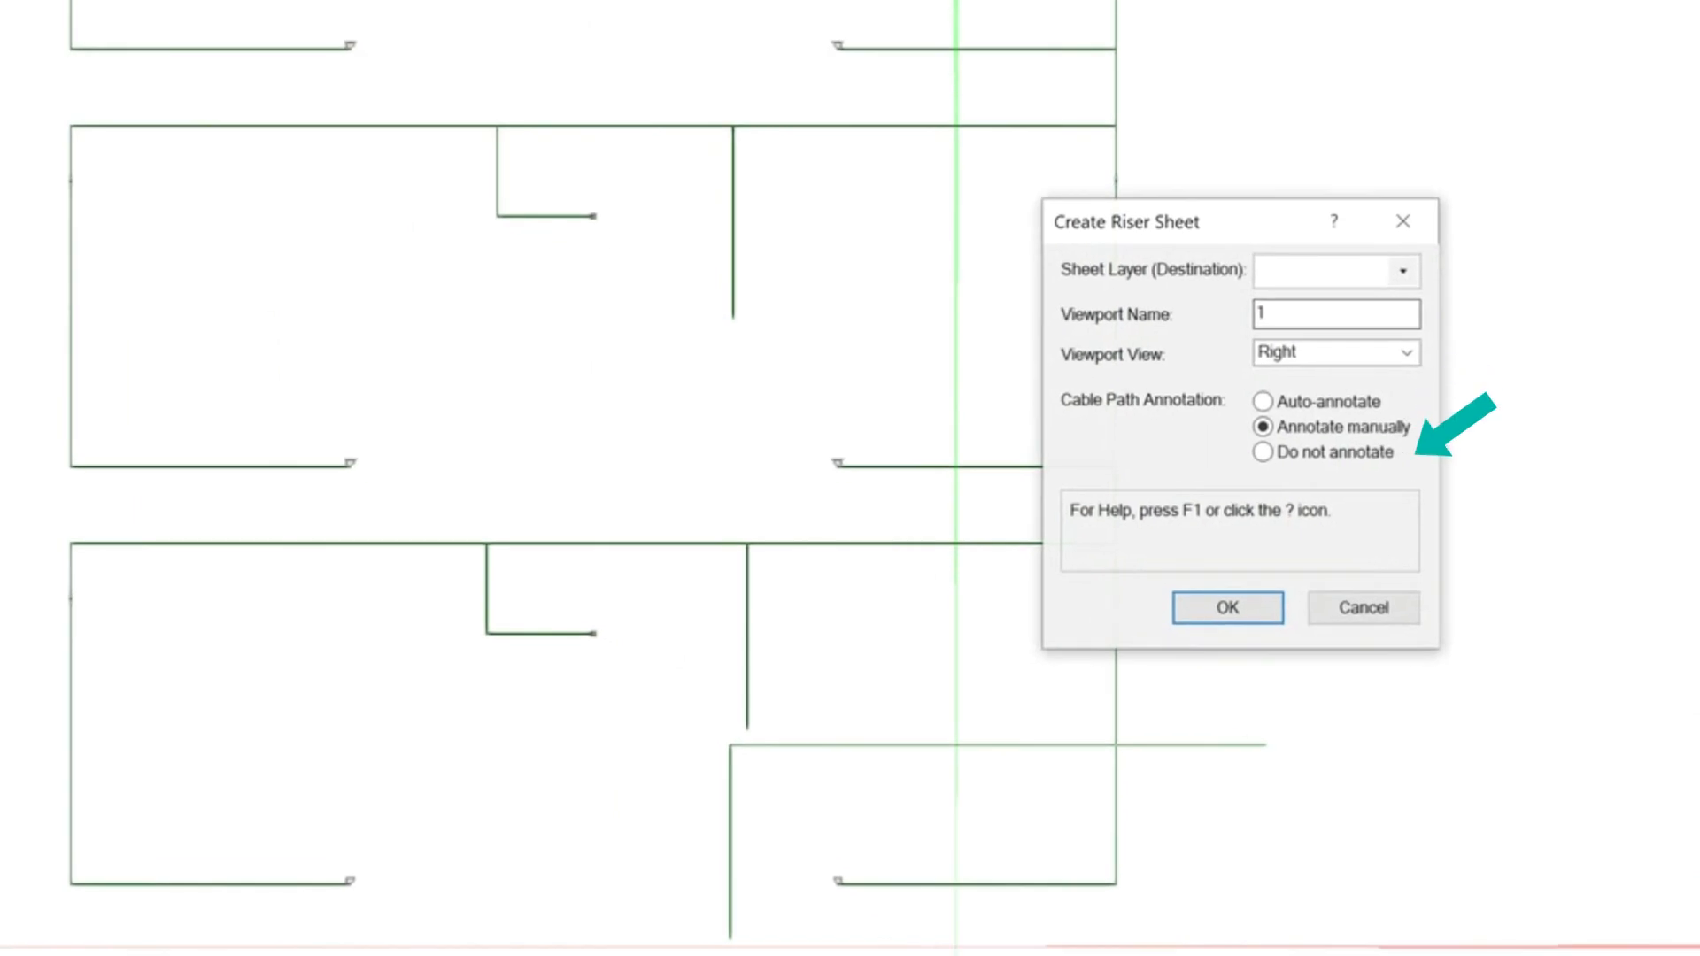
left_click(1226, 607)
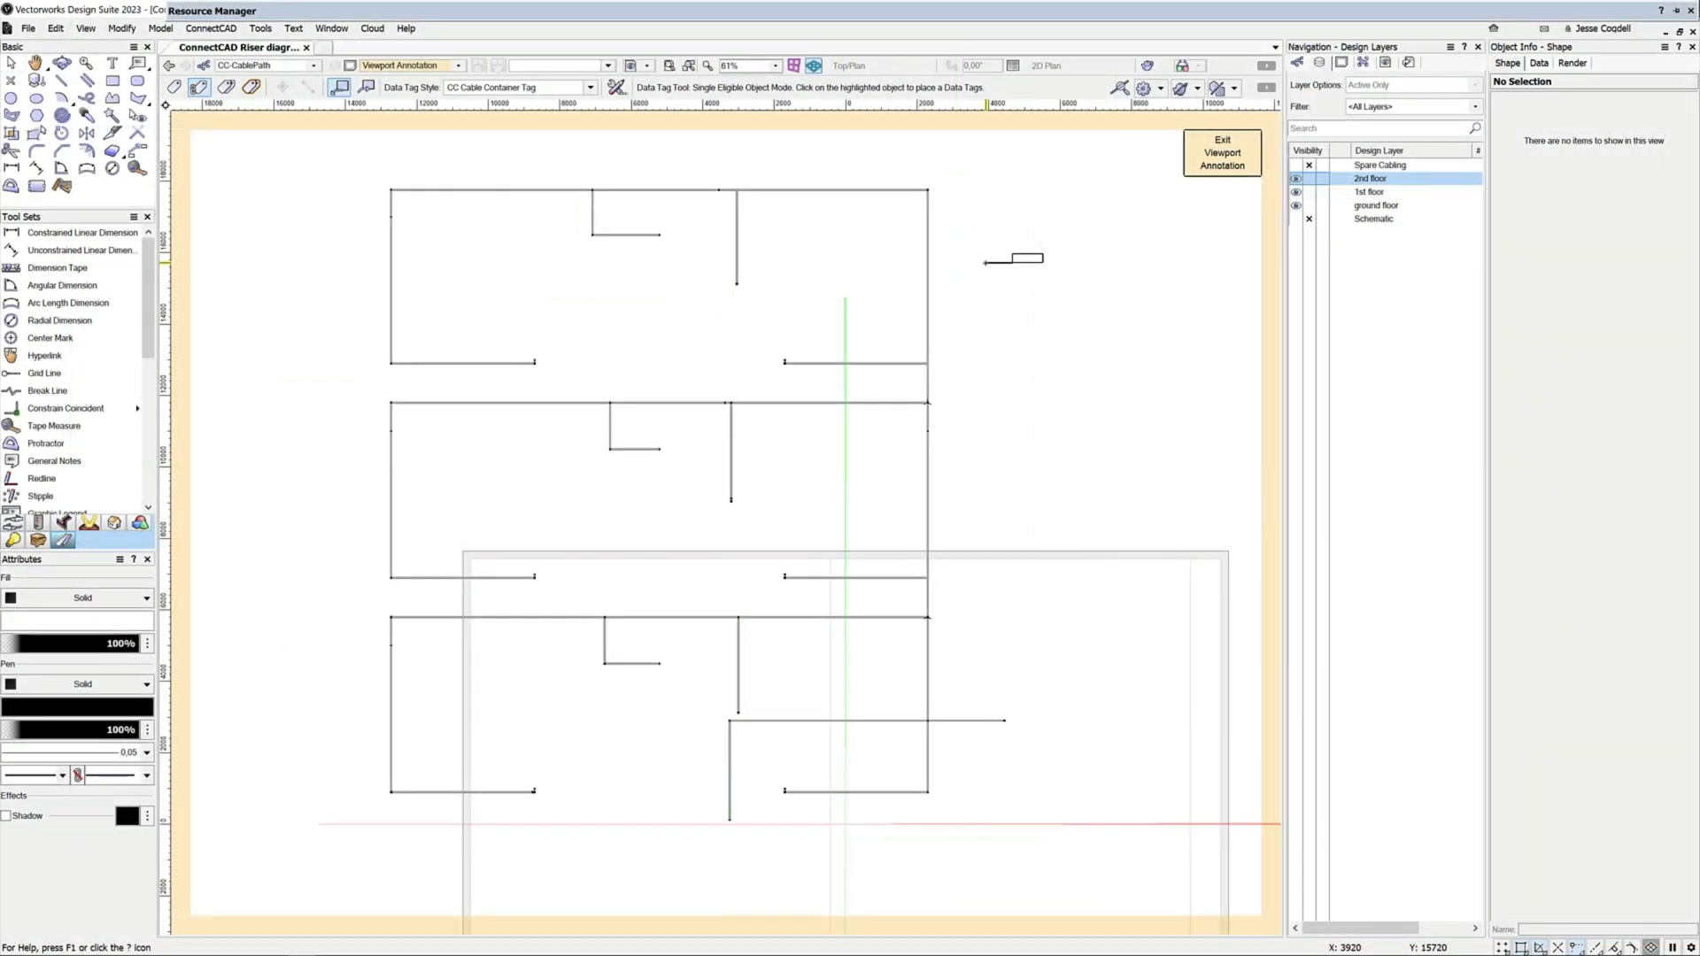
Step: Tag the cable paths with 40mm x 40mm CC Cable Container tags and exit viewport annotation
left_click(1009, 258)
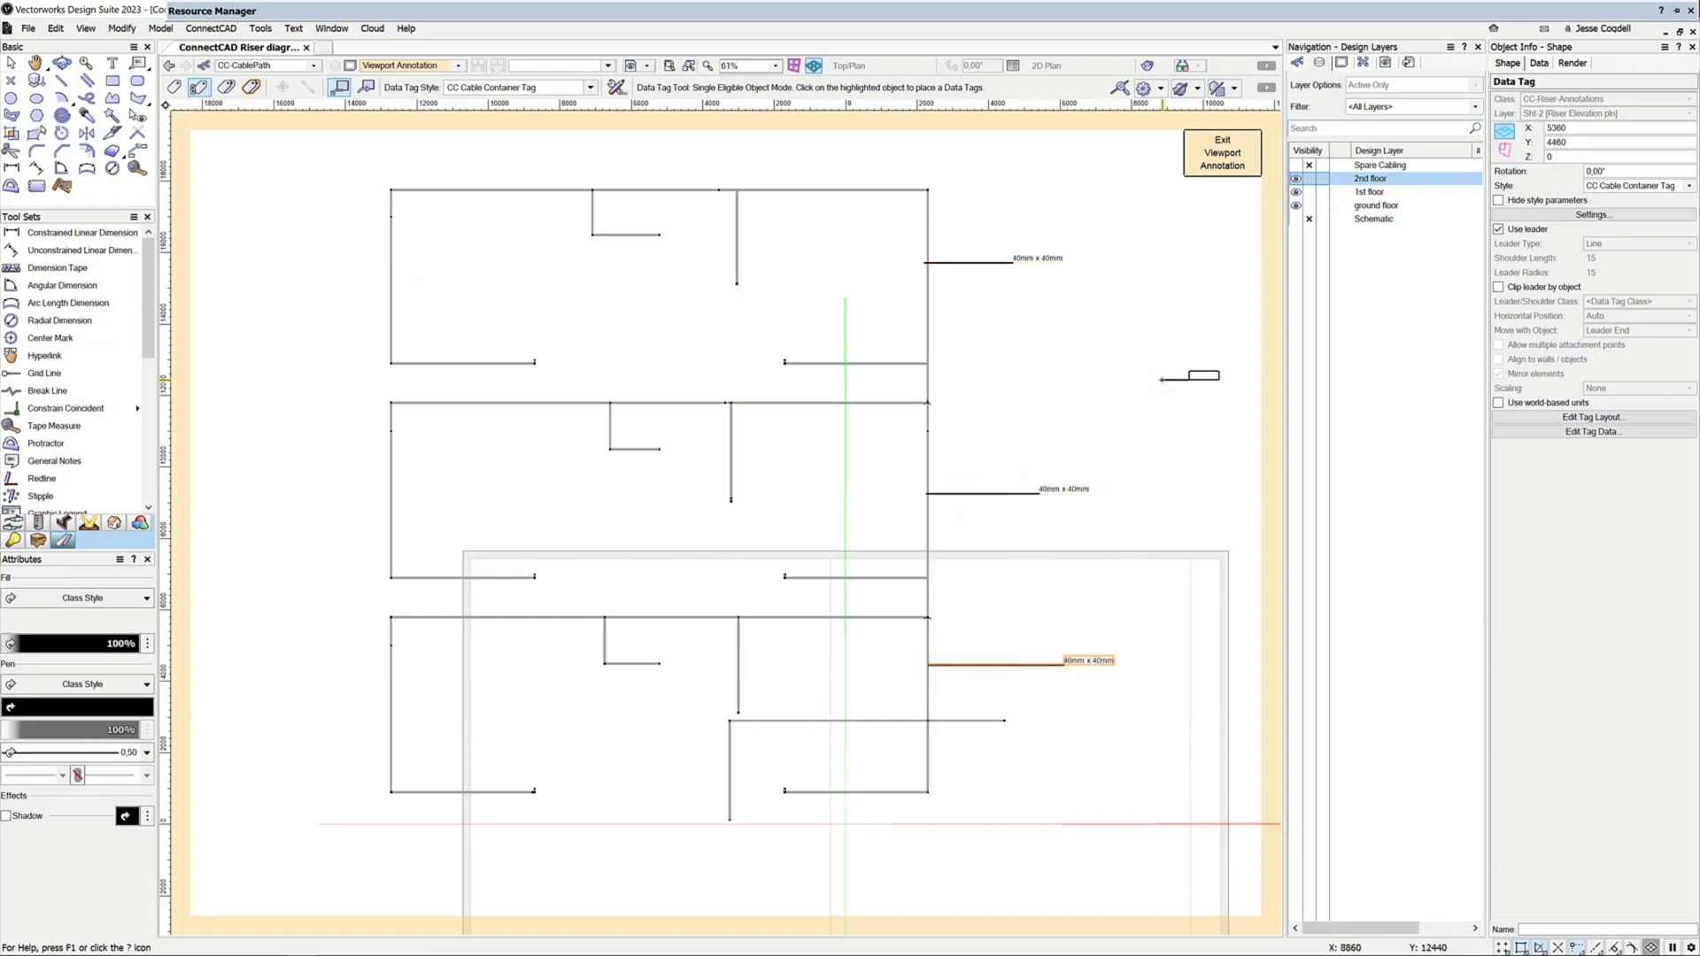
left_click(1221, 151)
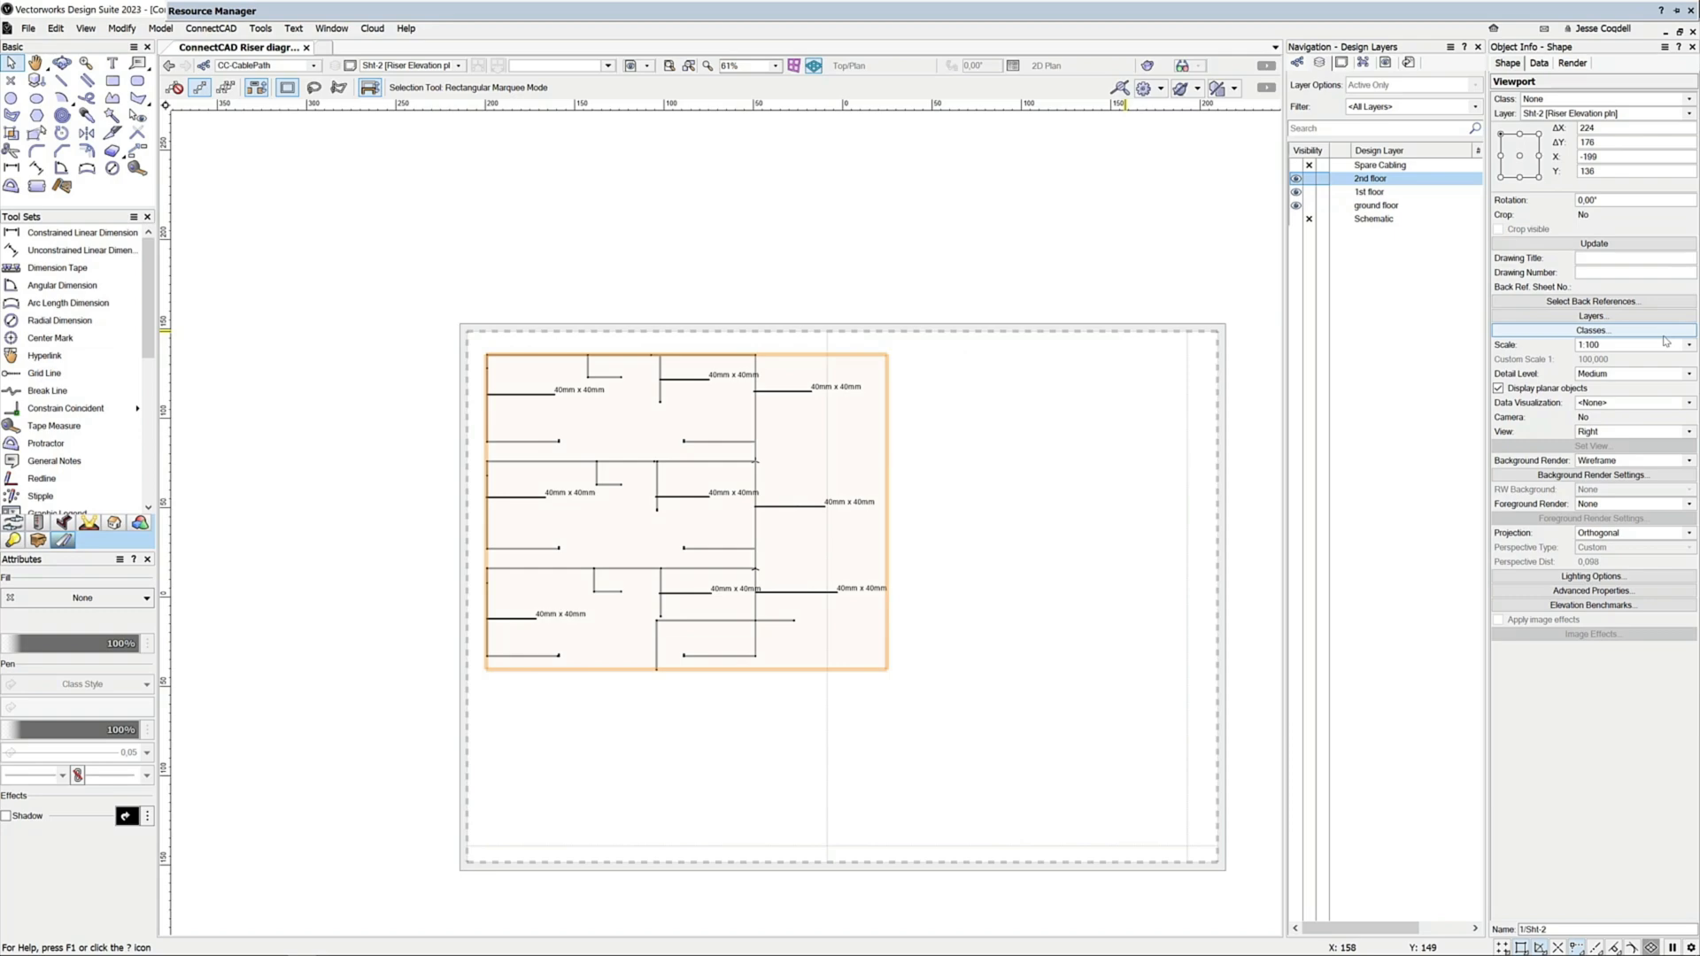
Step: Review the viewport's class visibility and show the zNested Records with CC Cable Container
left_click(1592, 329)
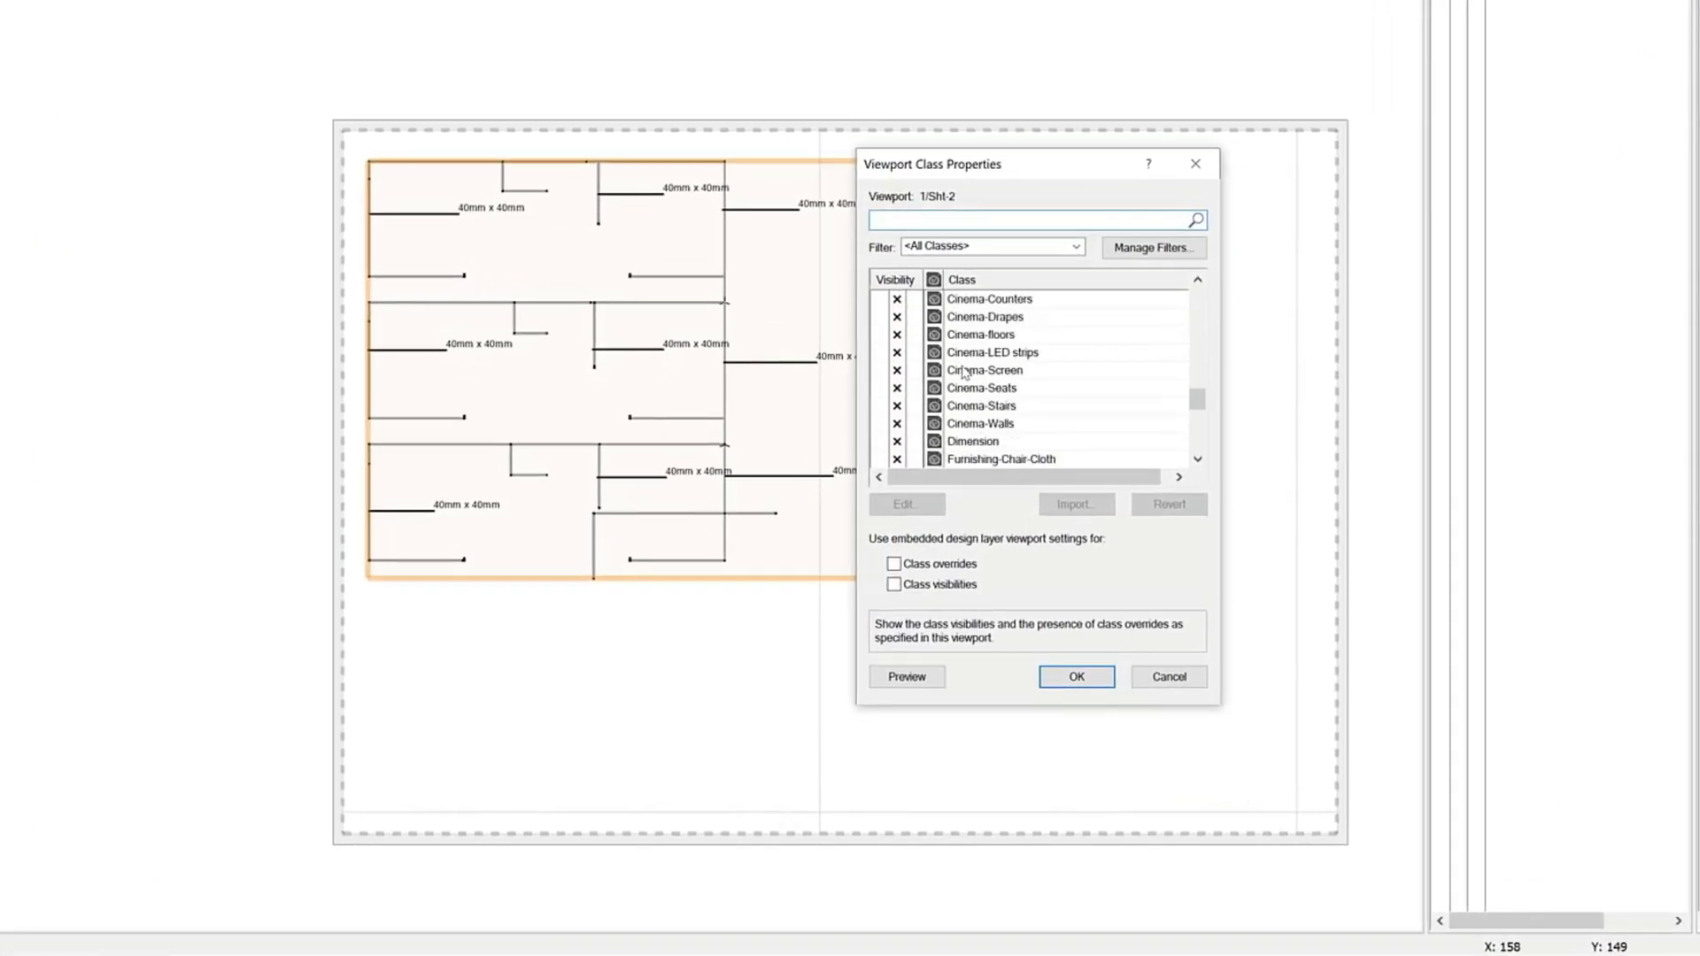
left_click(1074, 677)
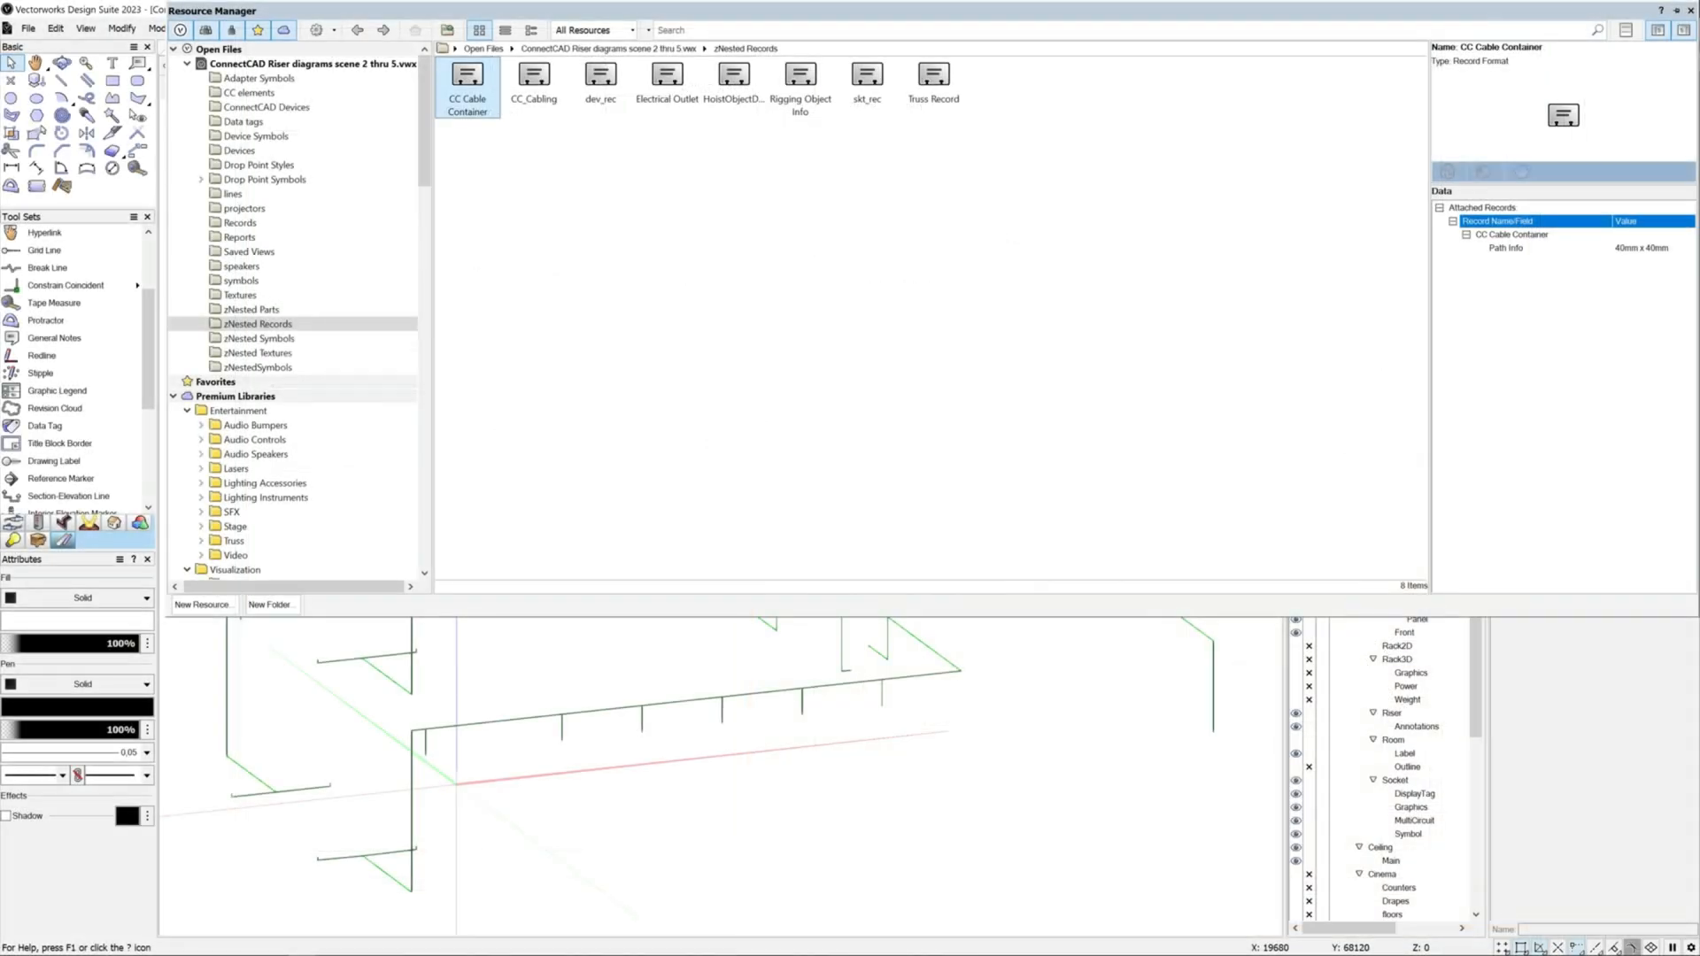
Step: Add a new conduit size choice (75) to the CC Cable Container Path Info pop-up list
double_click(468, 96)
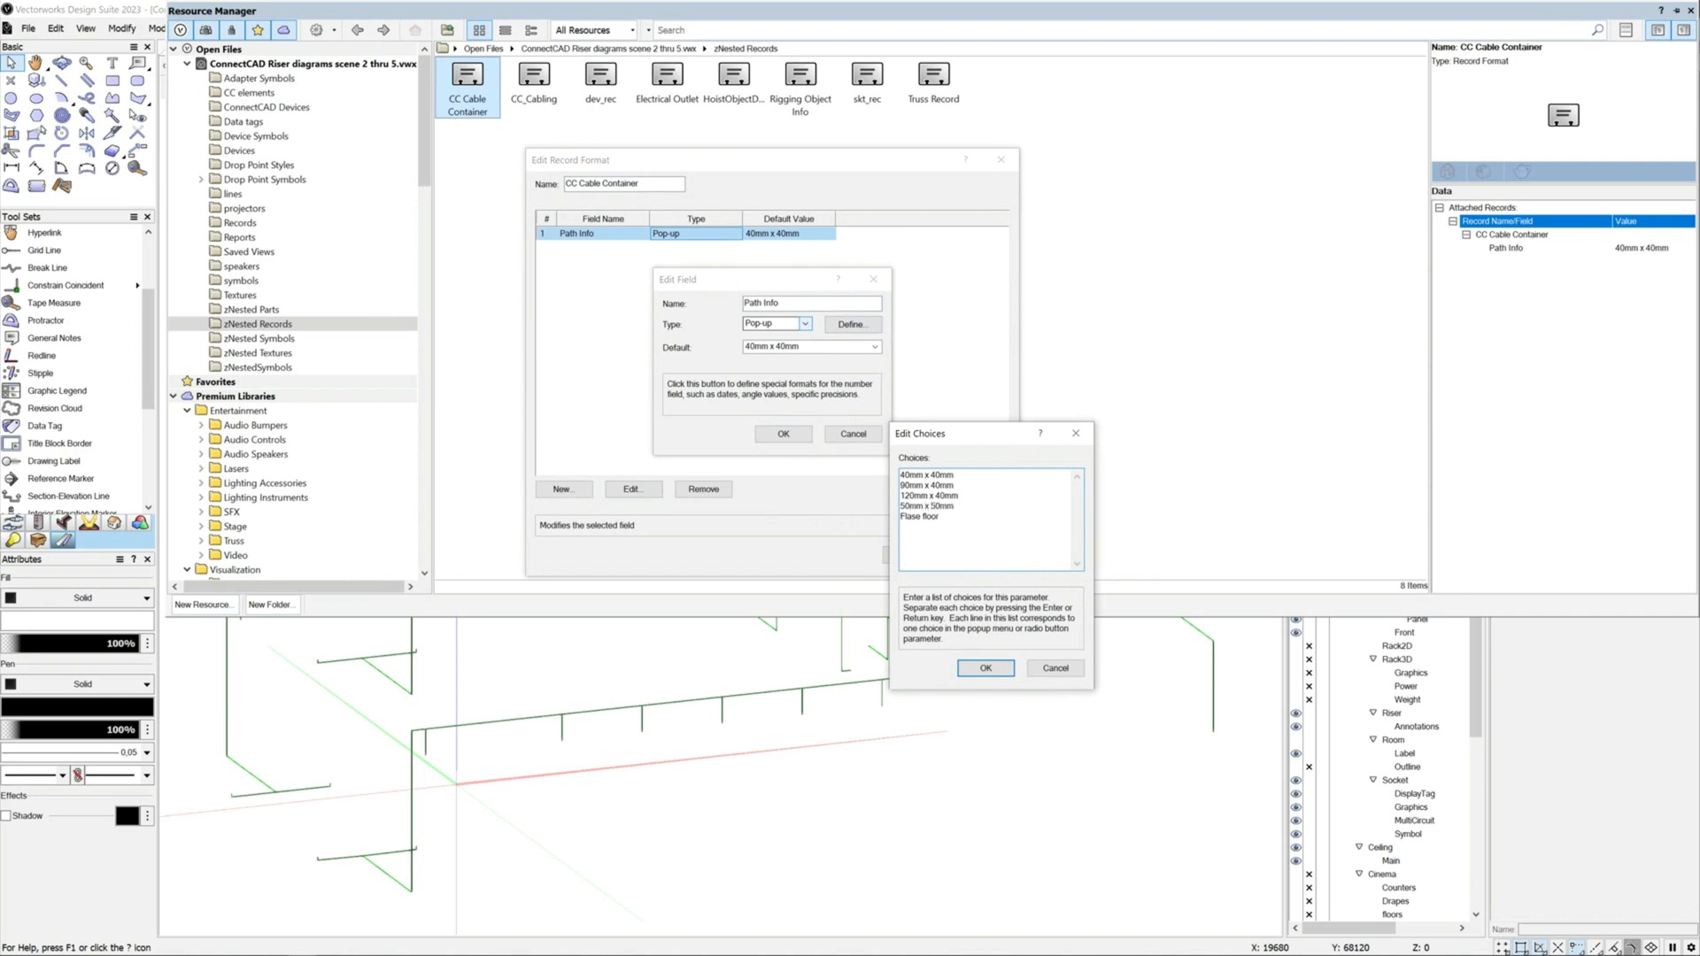
type("75")
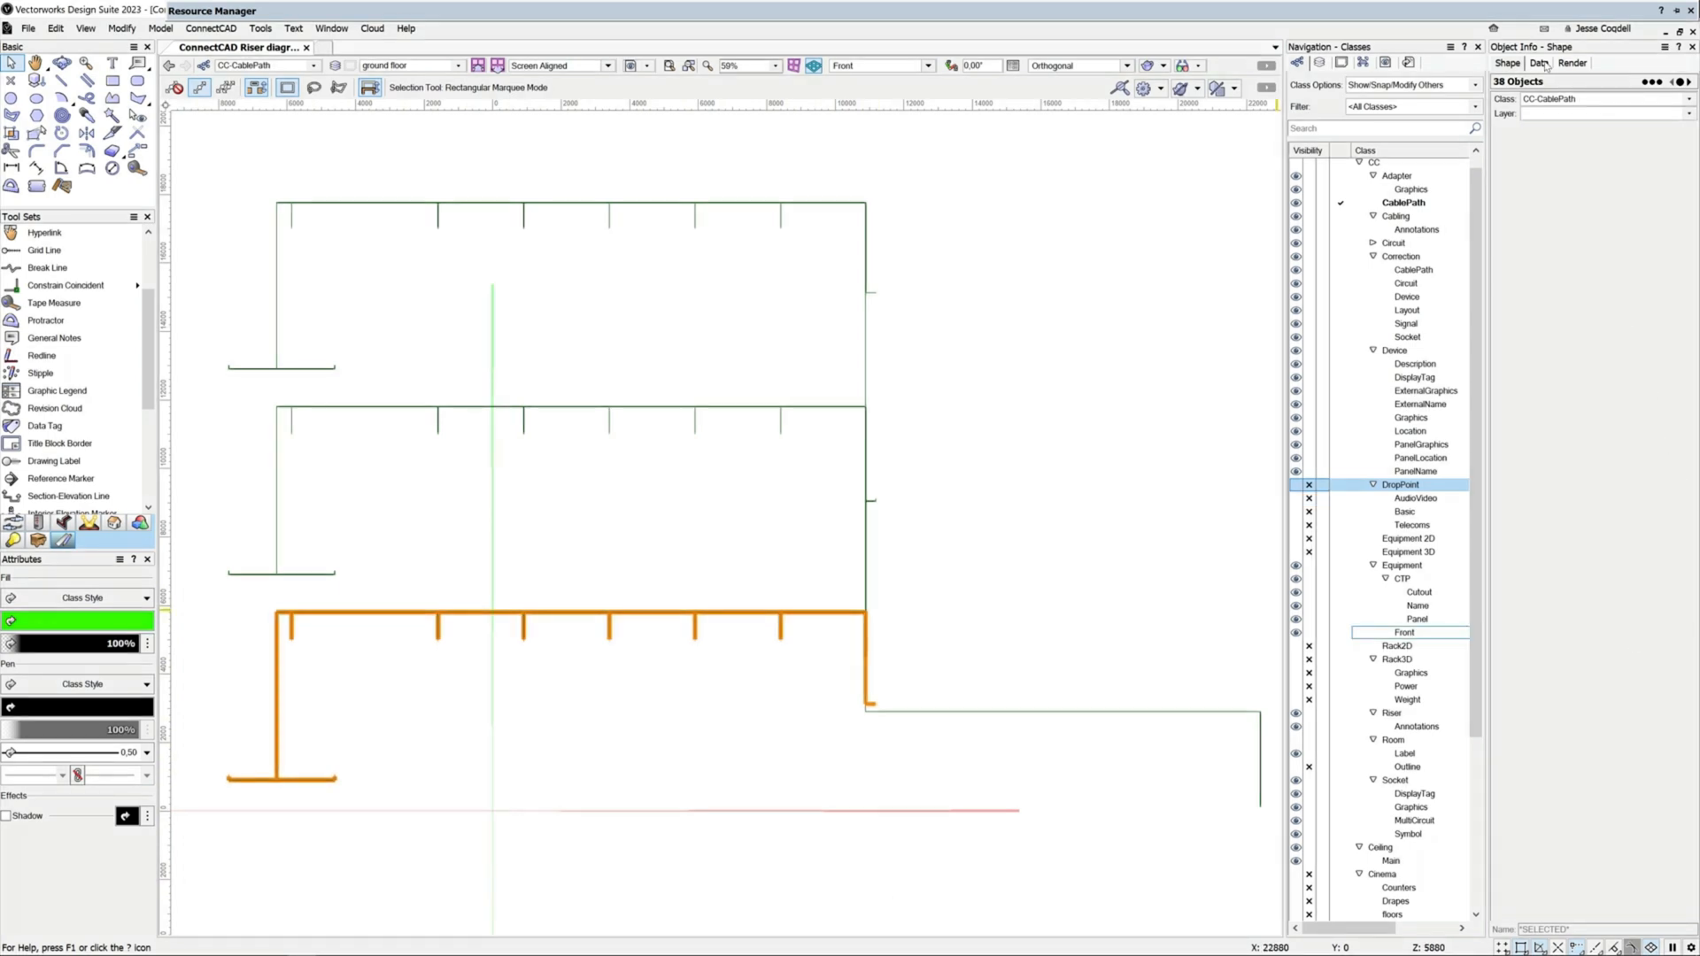
Step: Set the selected cable paths' Path Info to 90mm x 40mm and confirm the tag data
left_click(1539, 62)
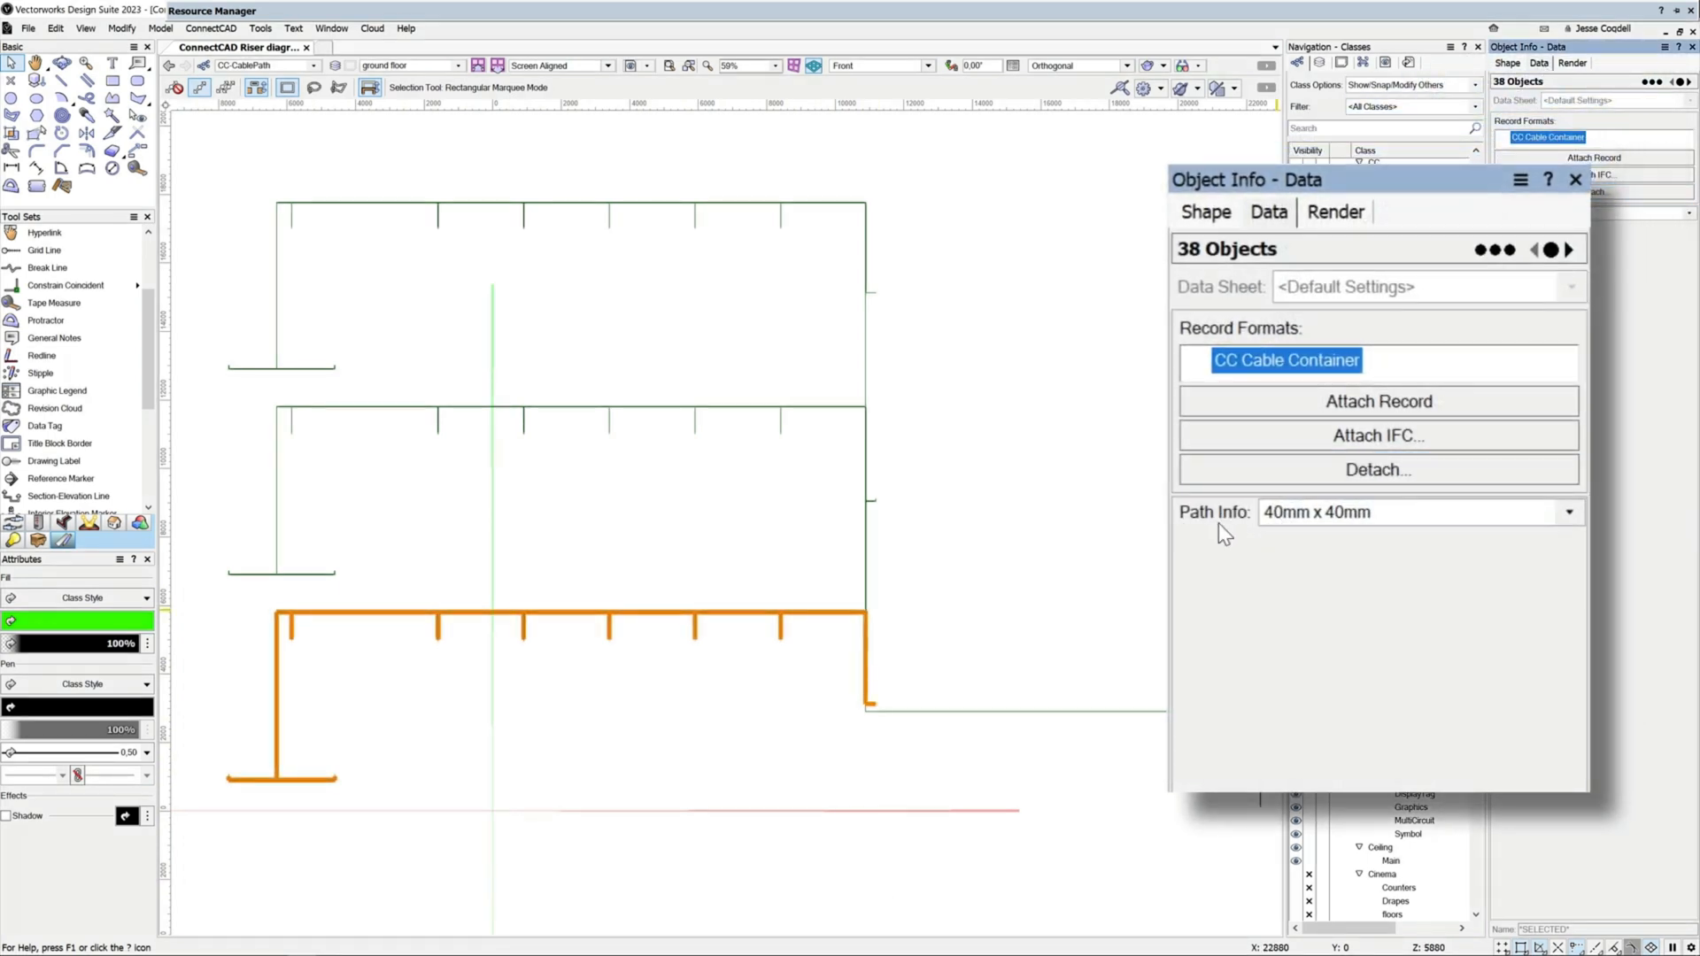
left_click(1566, 512)
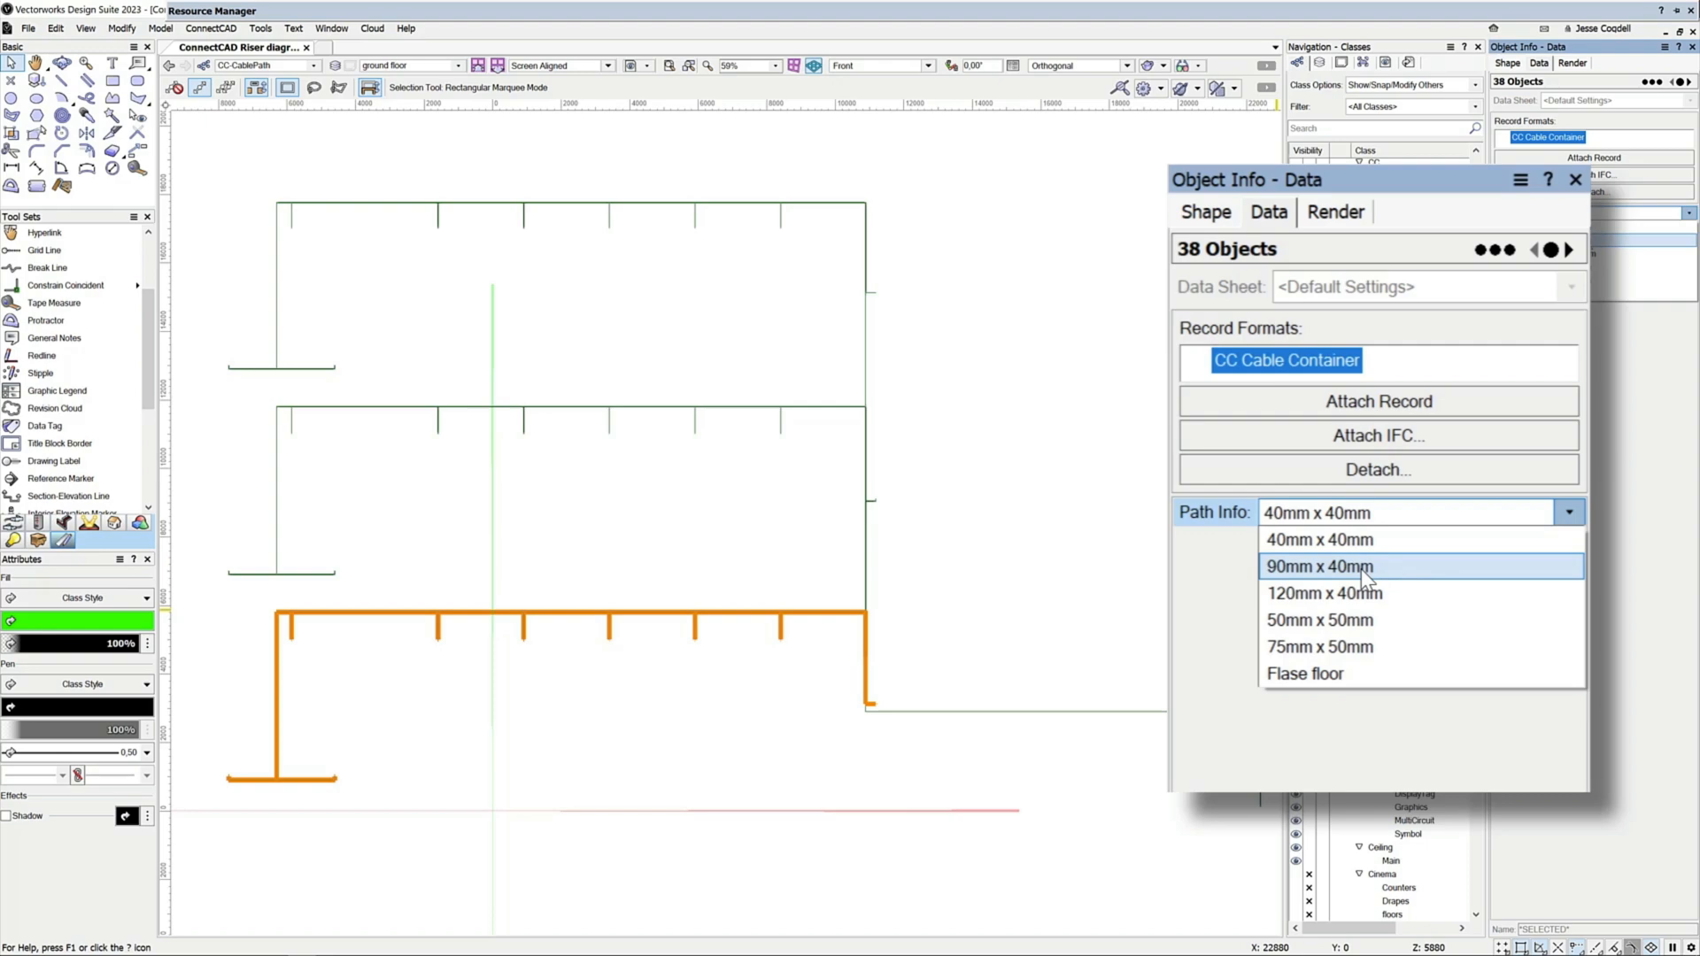
left_click(1319, 566)
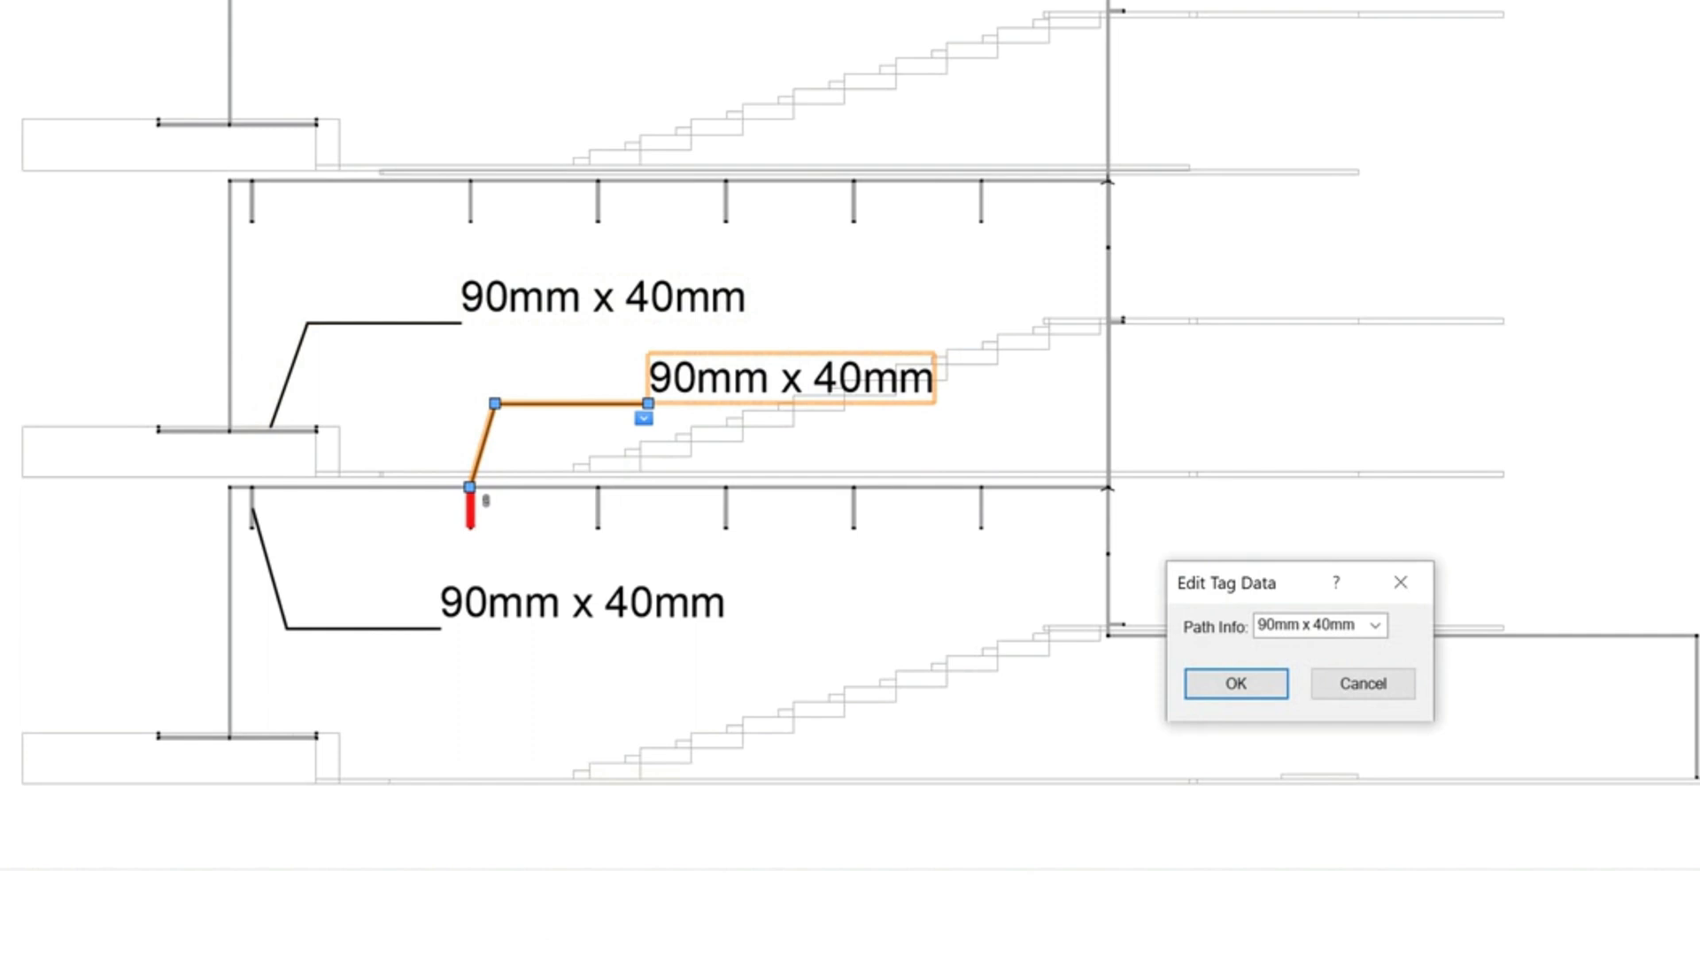
left_click(1374, 626)
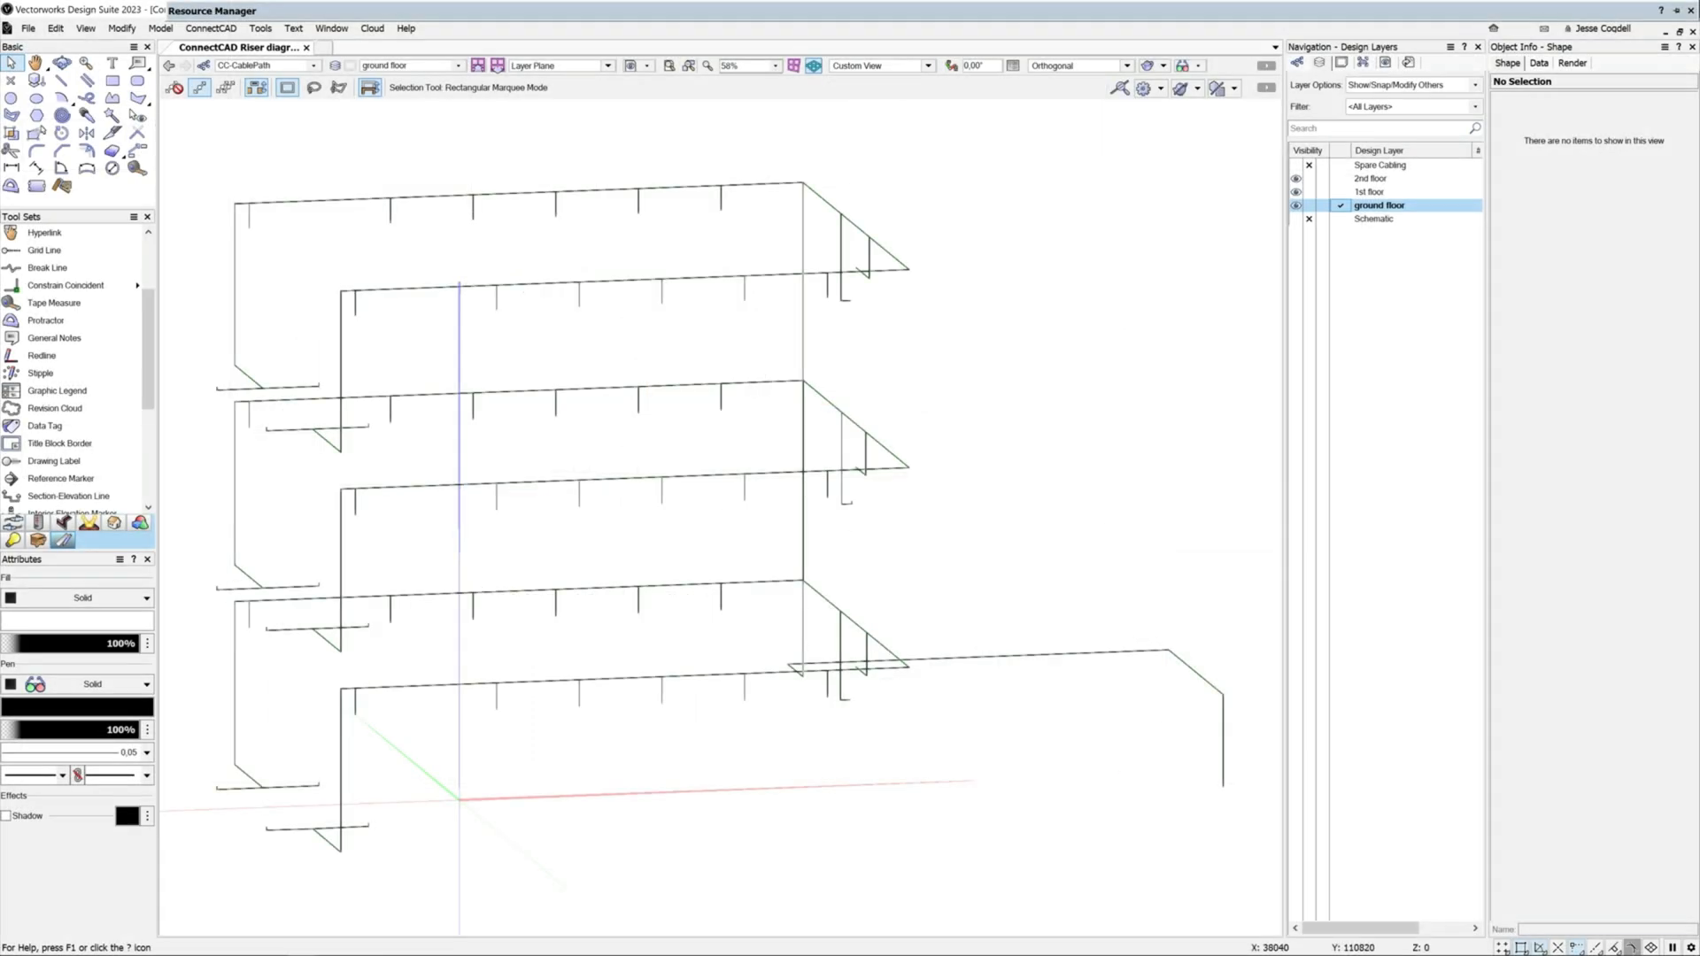
Step: Apply the 'conduit size' data visualization and review its ranges in the editor
left_click(1182, 64)
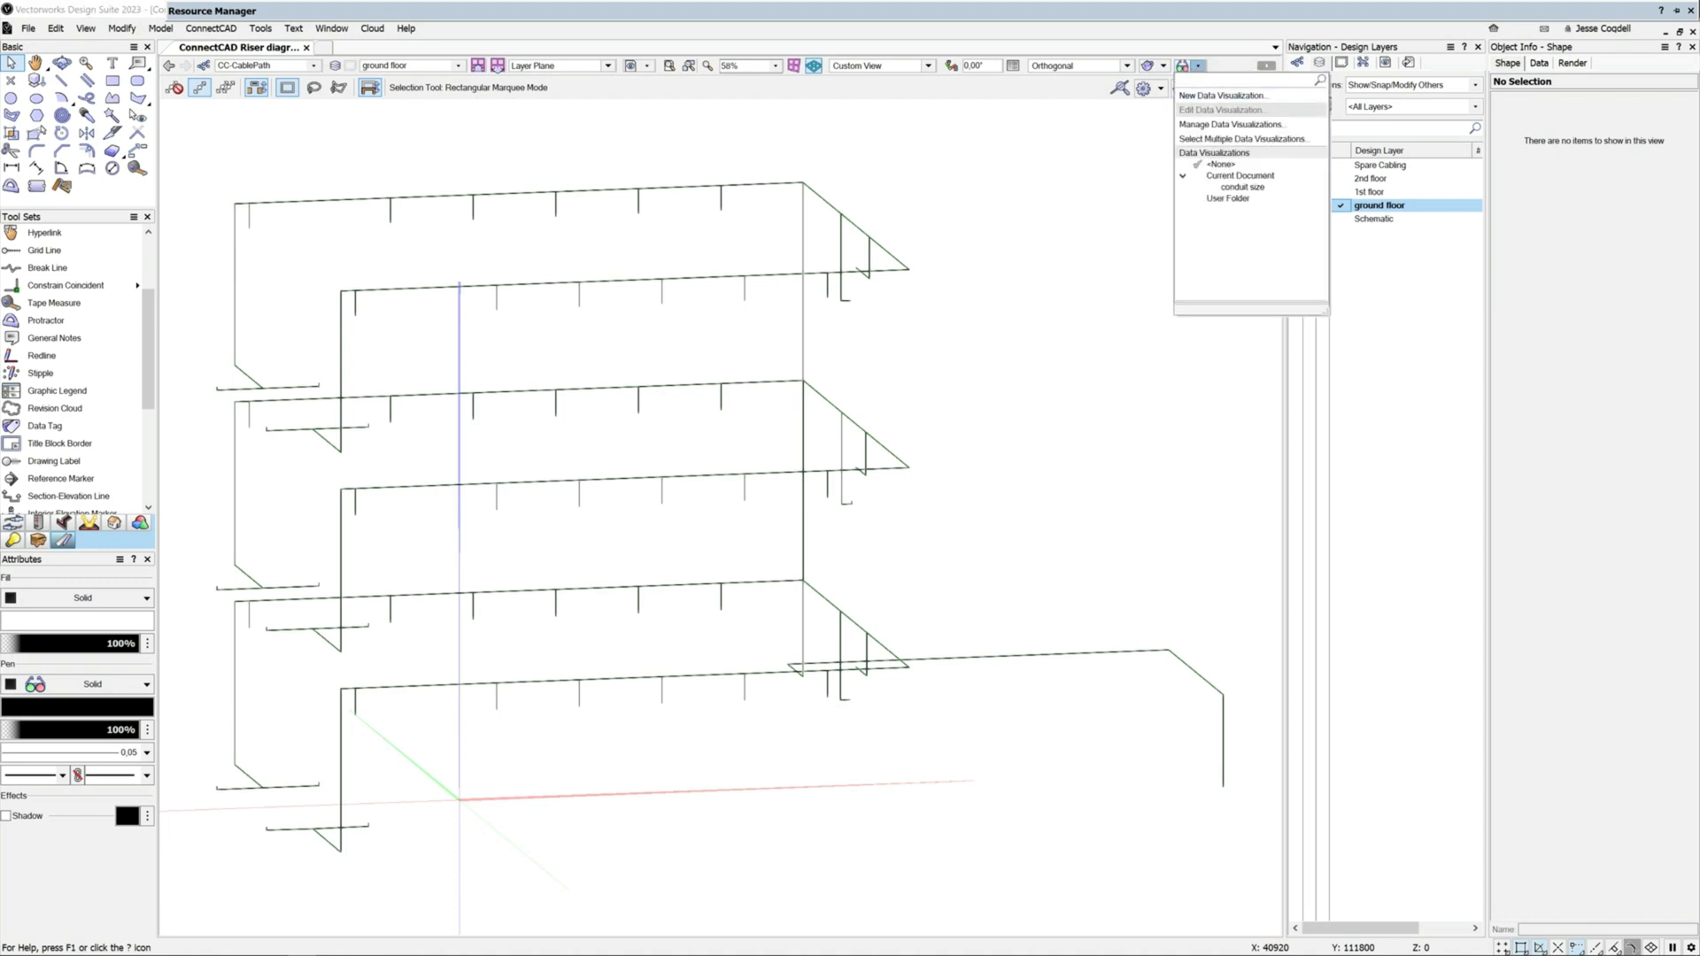
left_click(1231, 124)
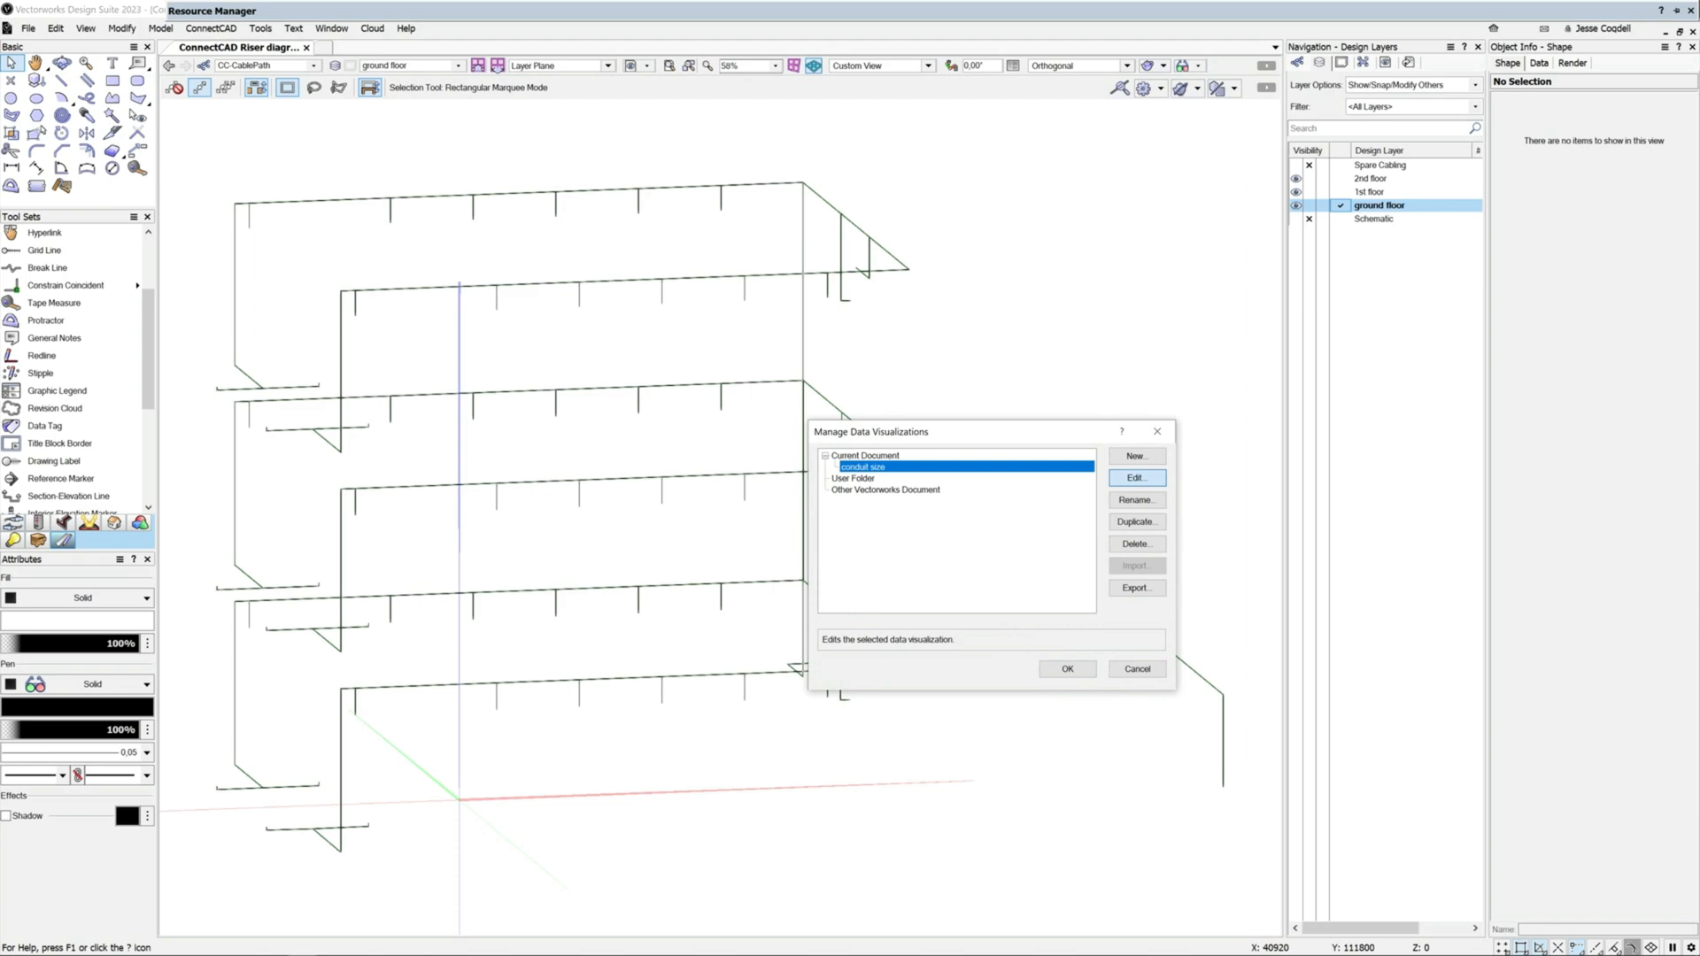
left_click(1136, 478)
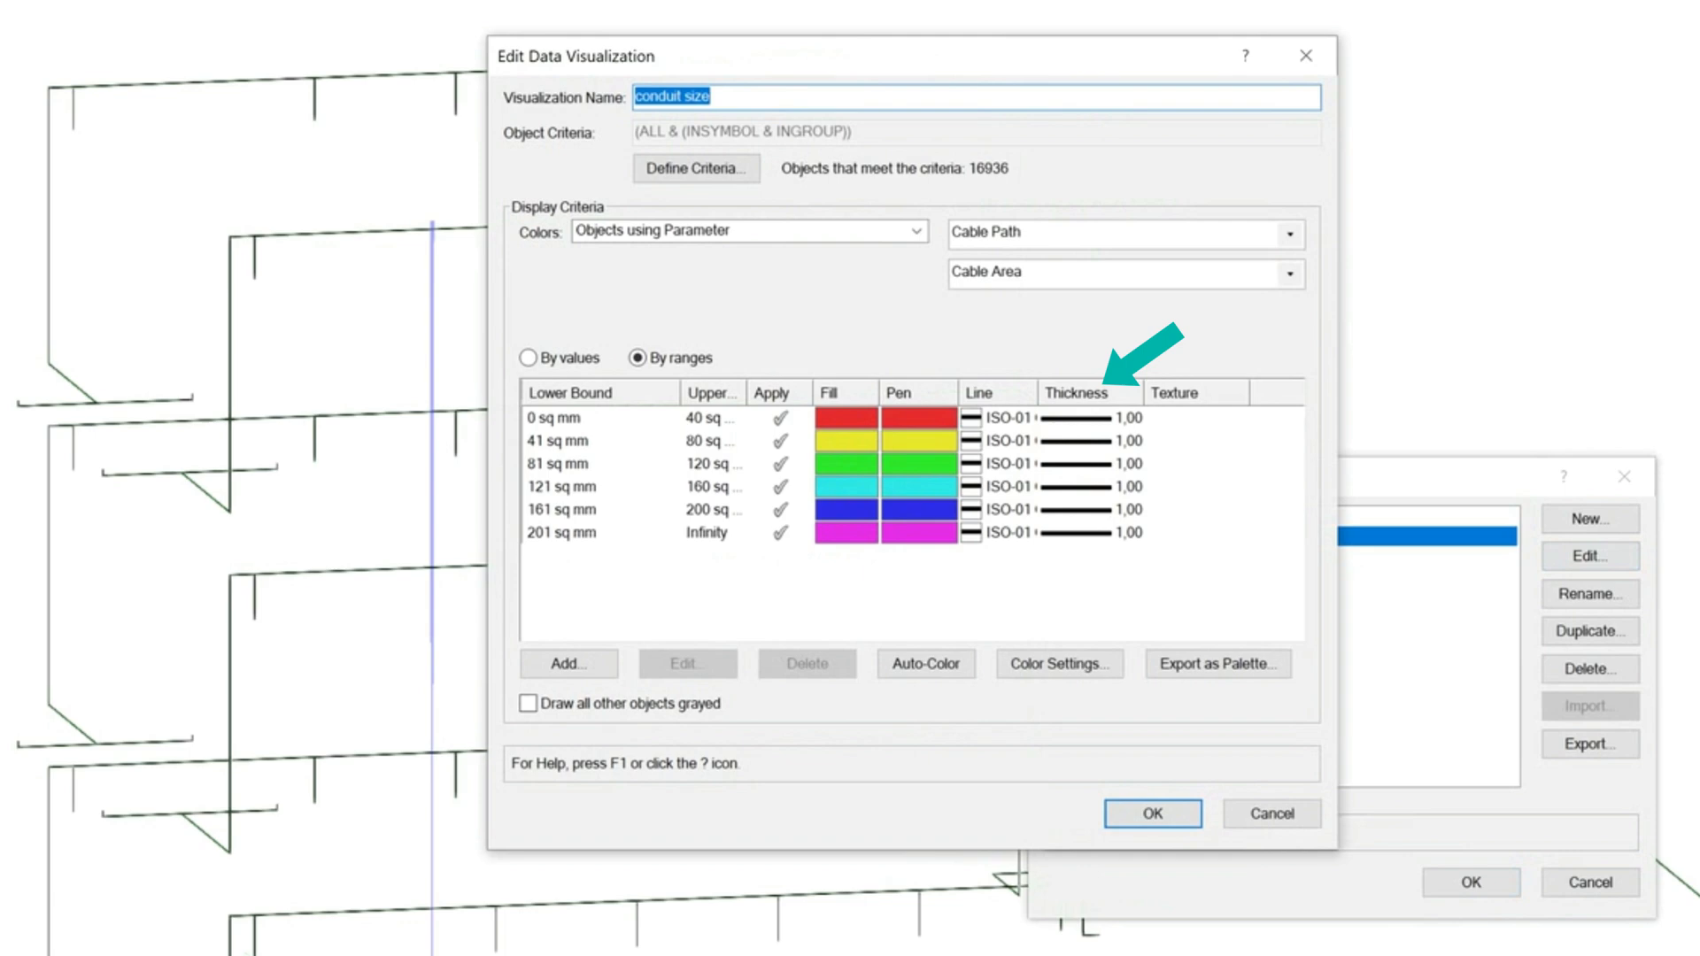
left_click(1150, 813)
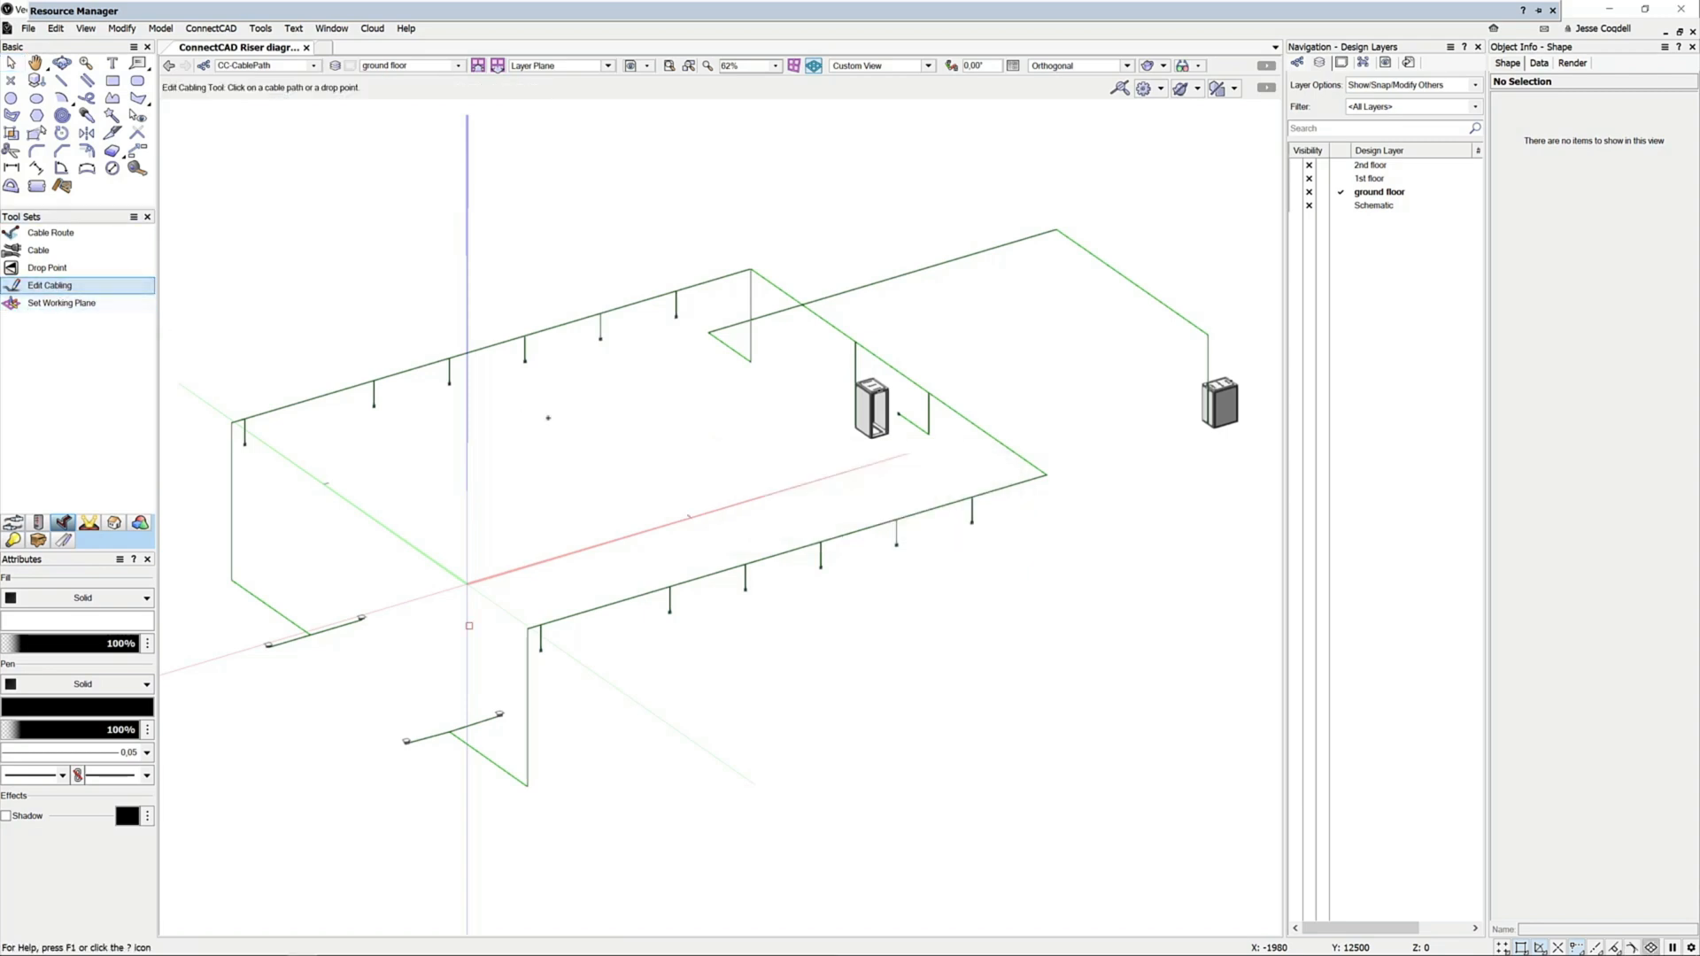
Step: Add two Belden cables from the user folder as pre-installed cabling on the ground floor route
left_click(1218, 401)
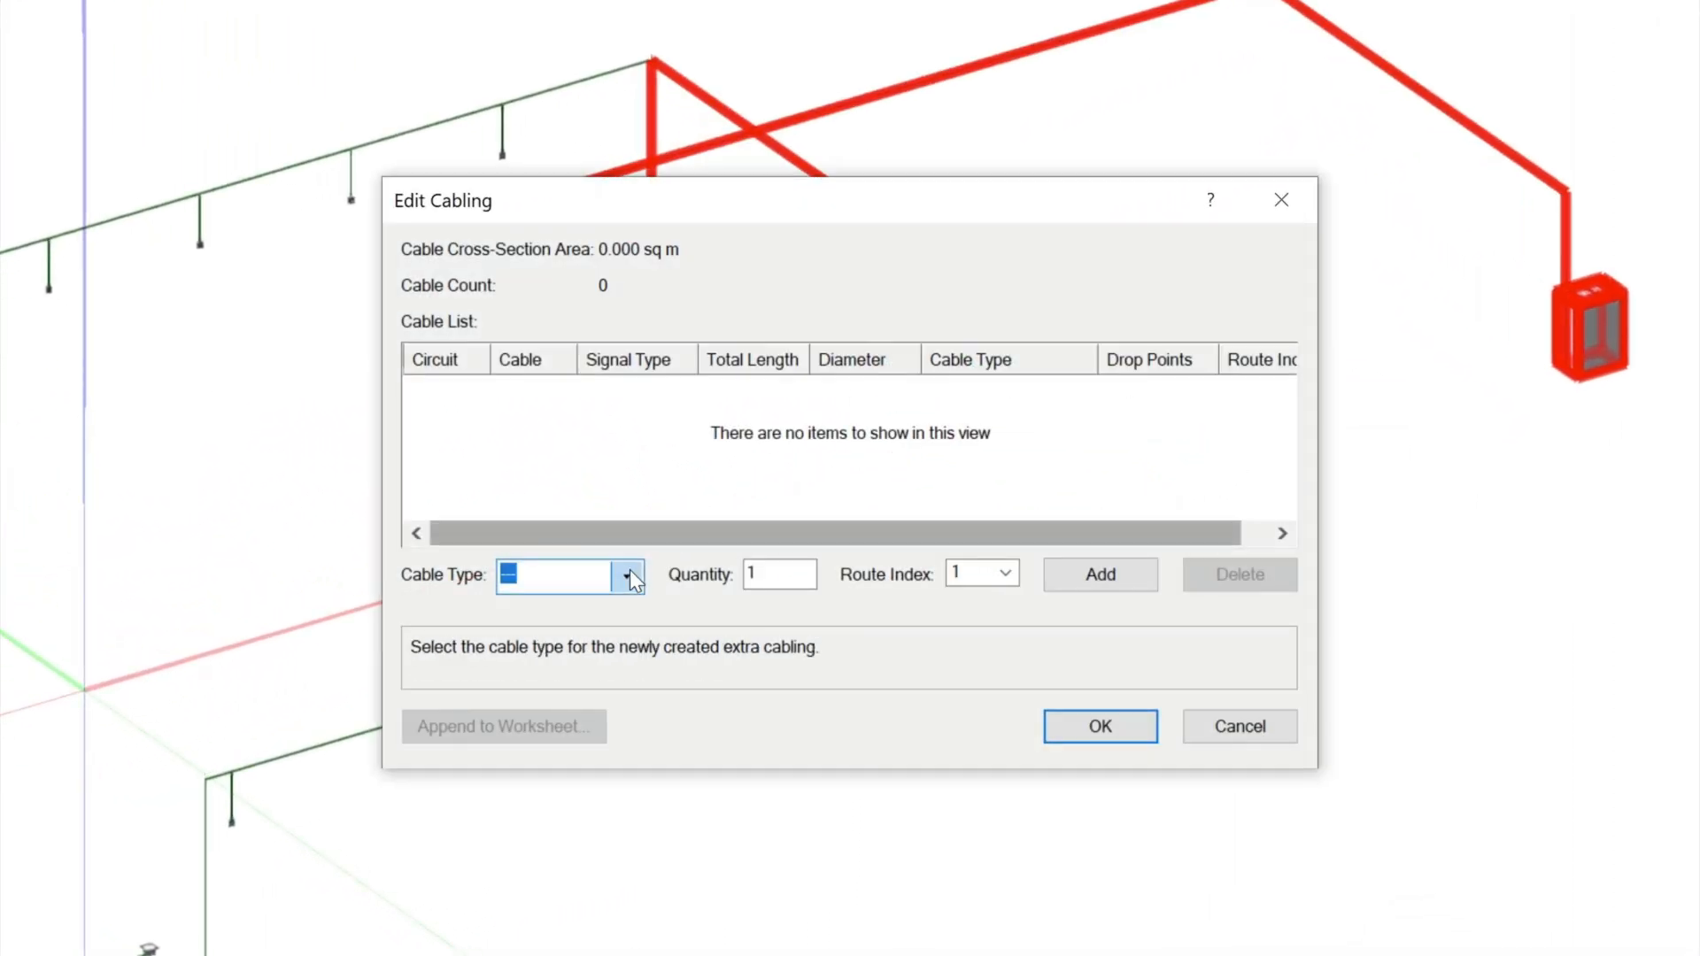
left_click(626, 575)
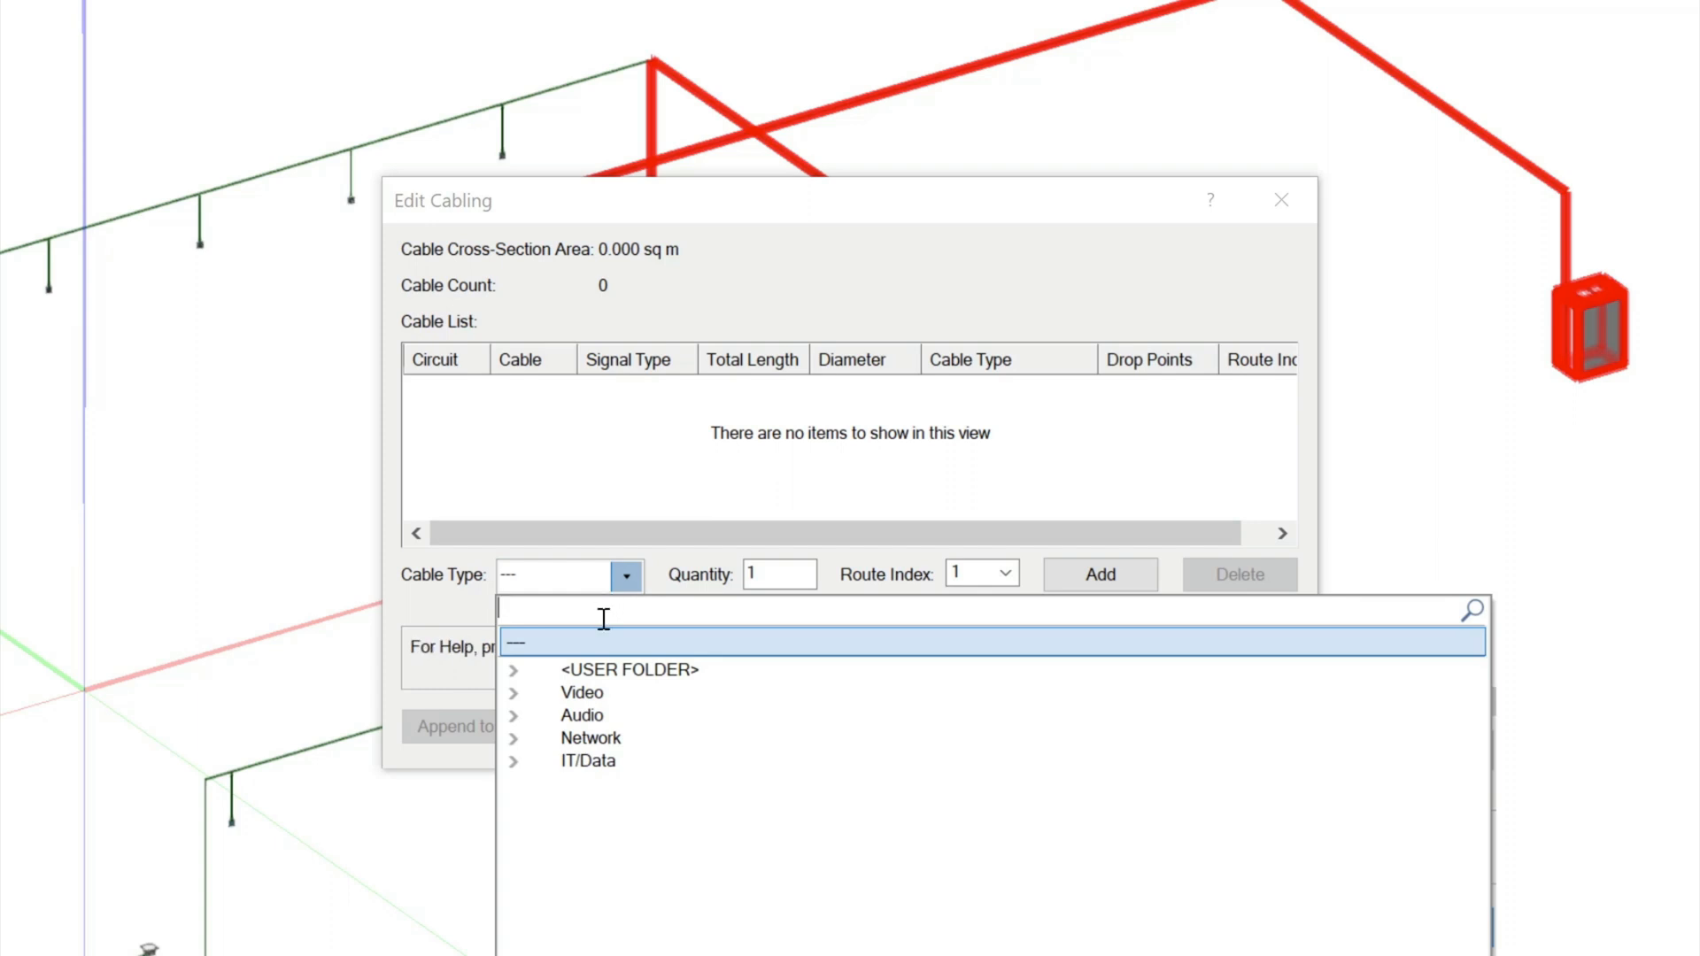
left_click(513, 670)
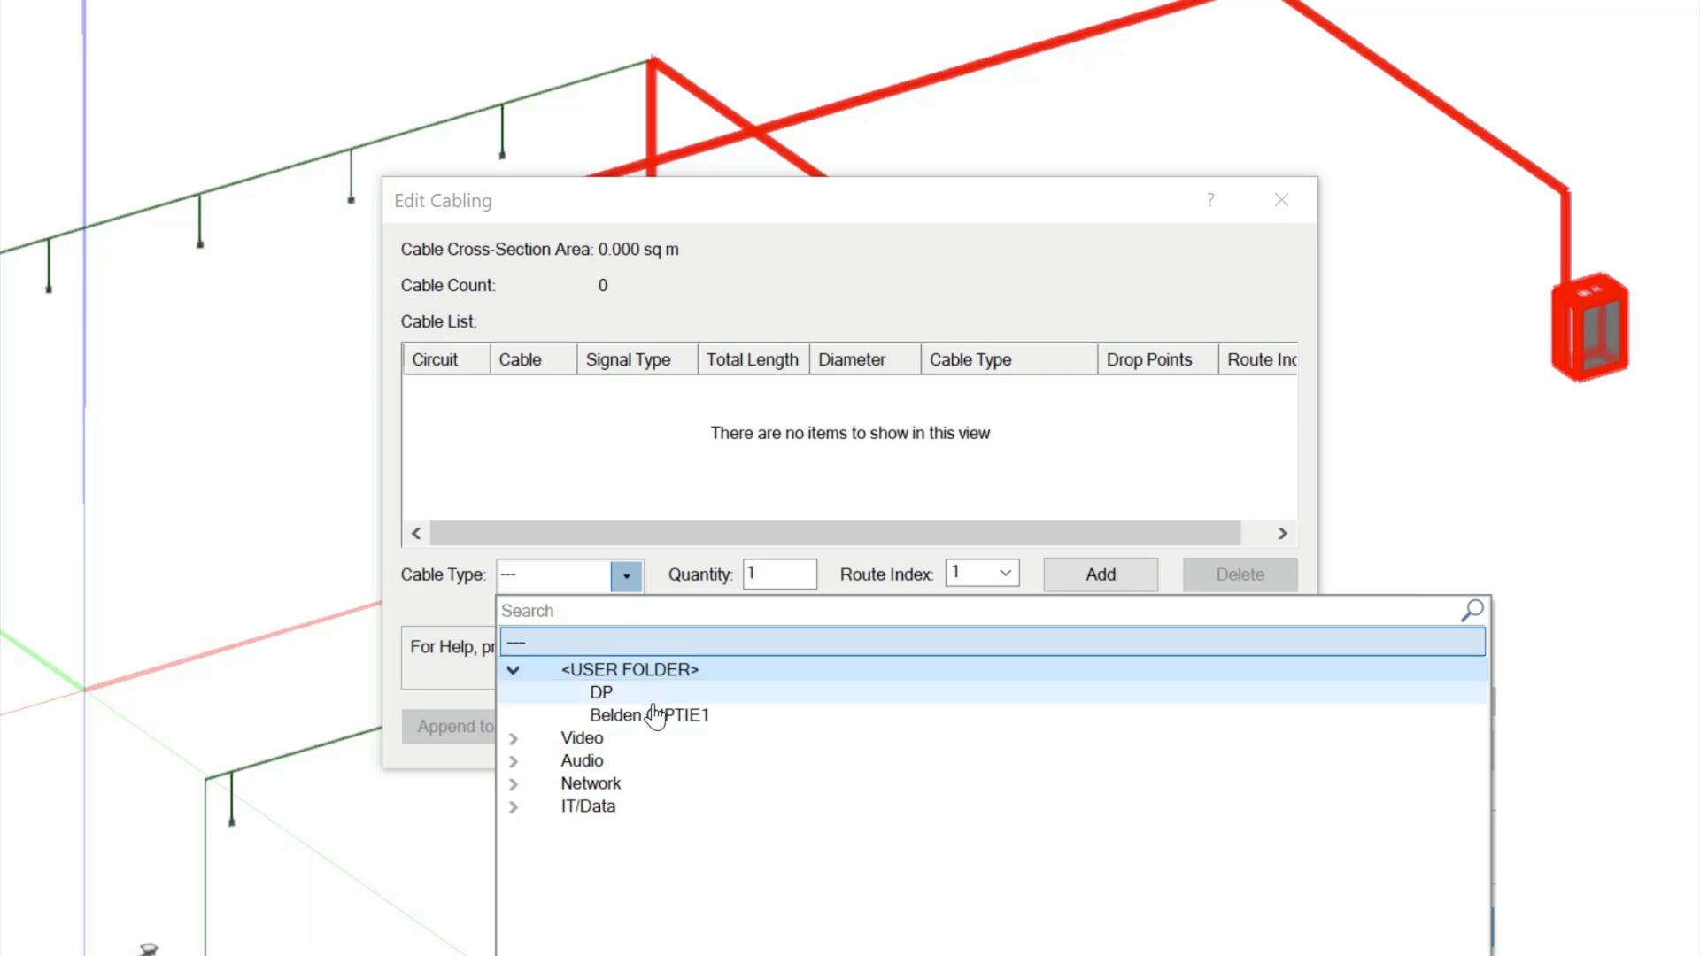
left_click(648, 715)
type("2")
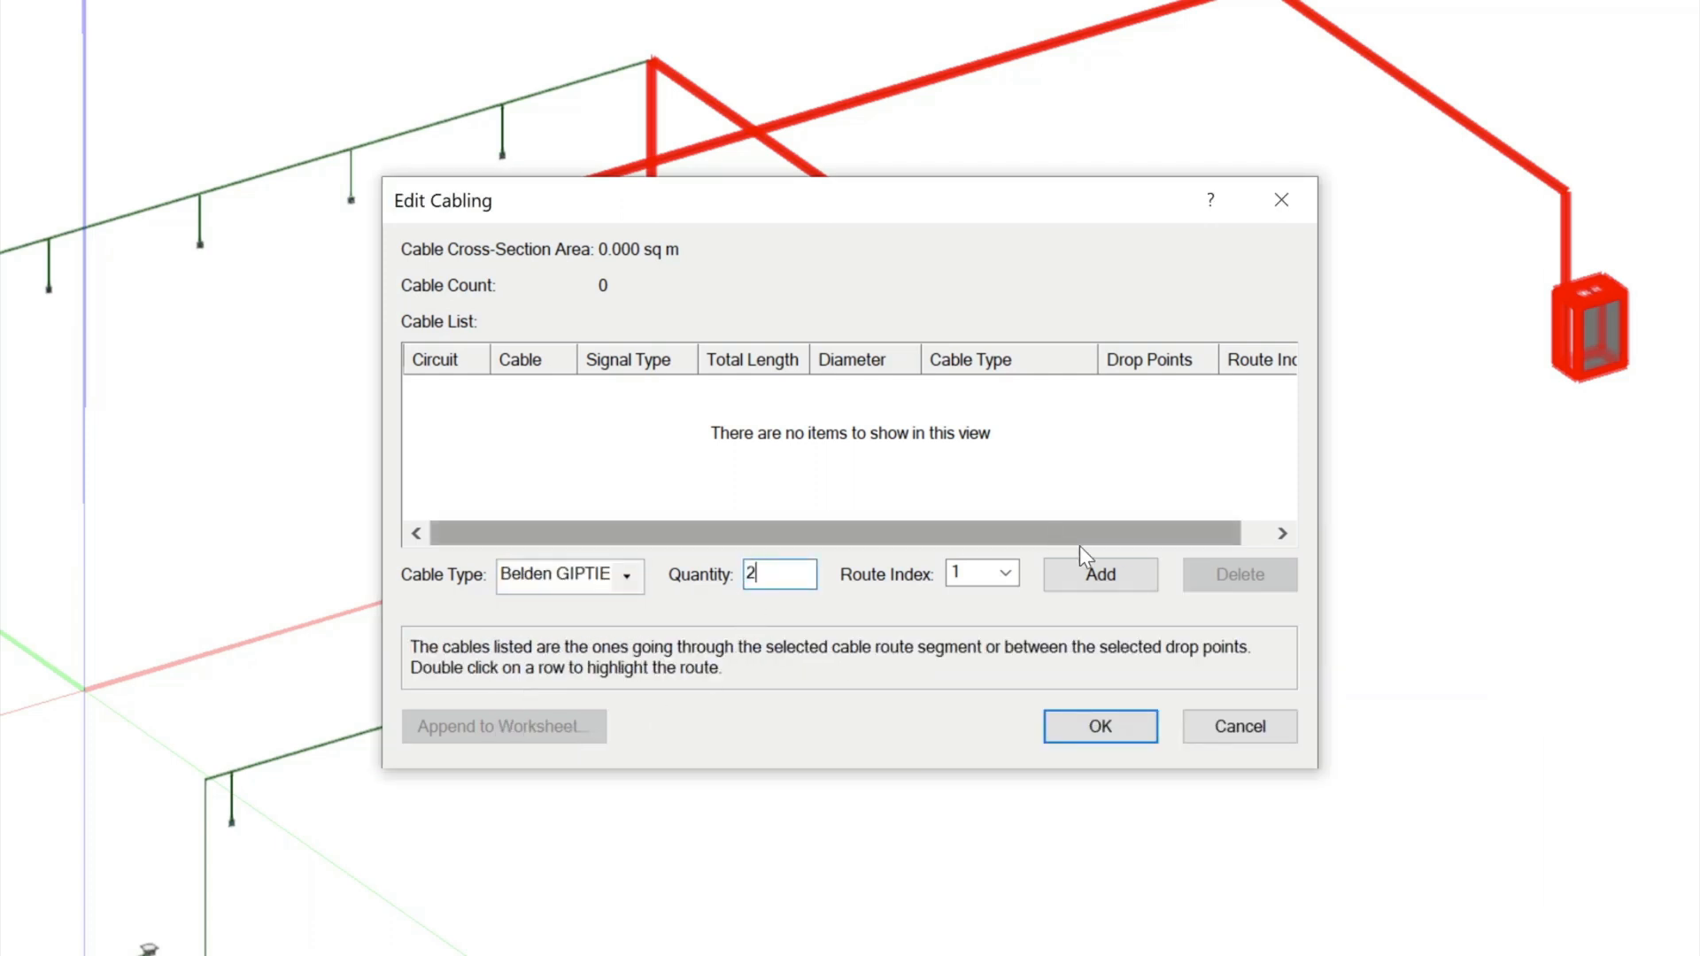
left_click(1100, 575)
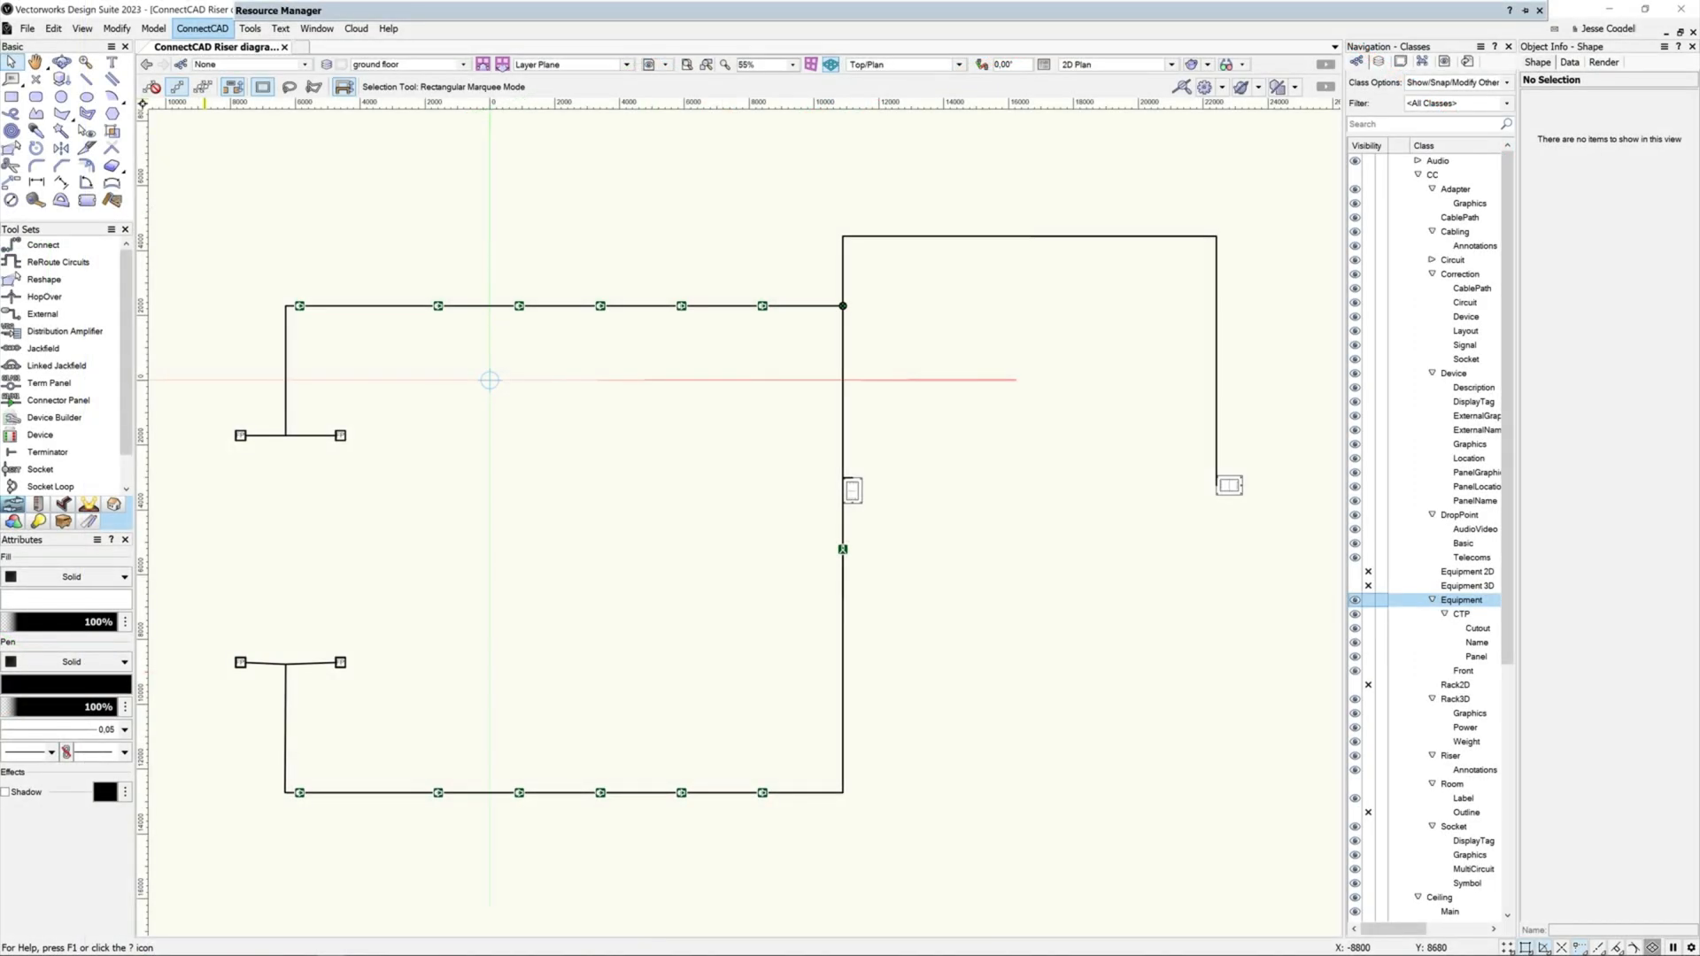
Step: Create a cabling sheet on new sheet layer Sht-1 'ground floor cabling' with Home-Run annotations
left_click(202, 28)
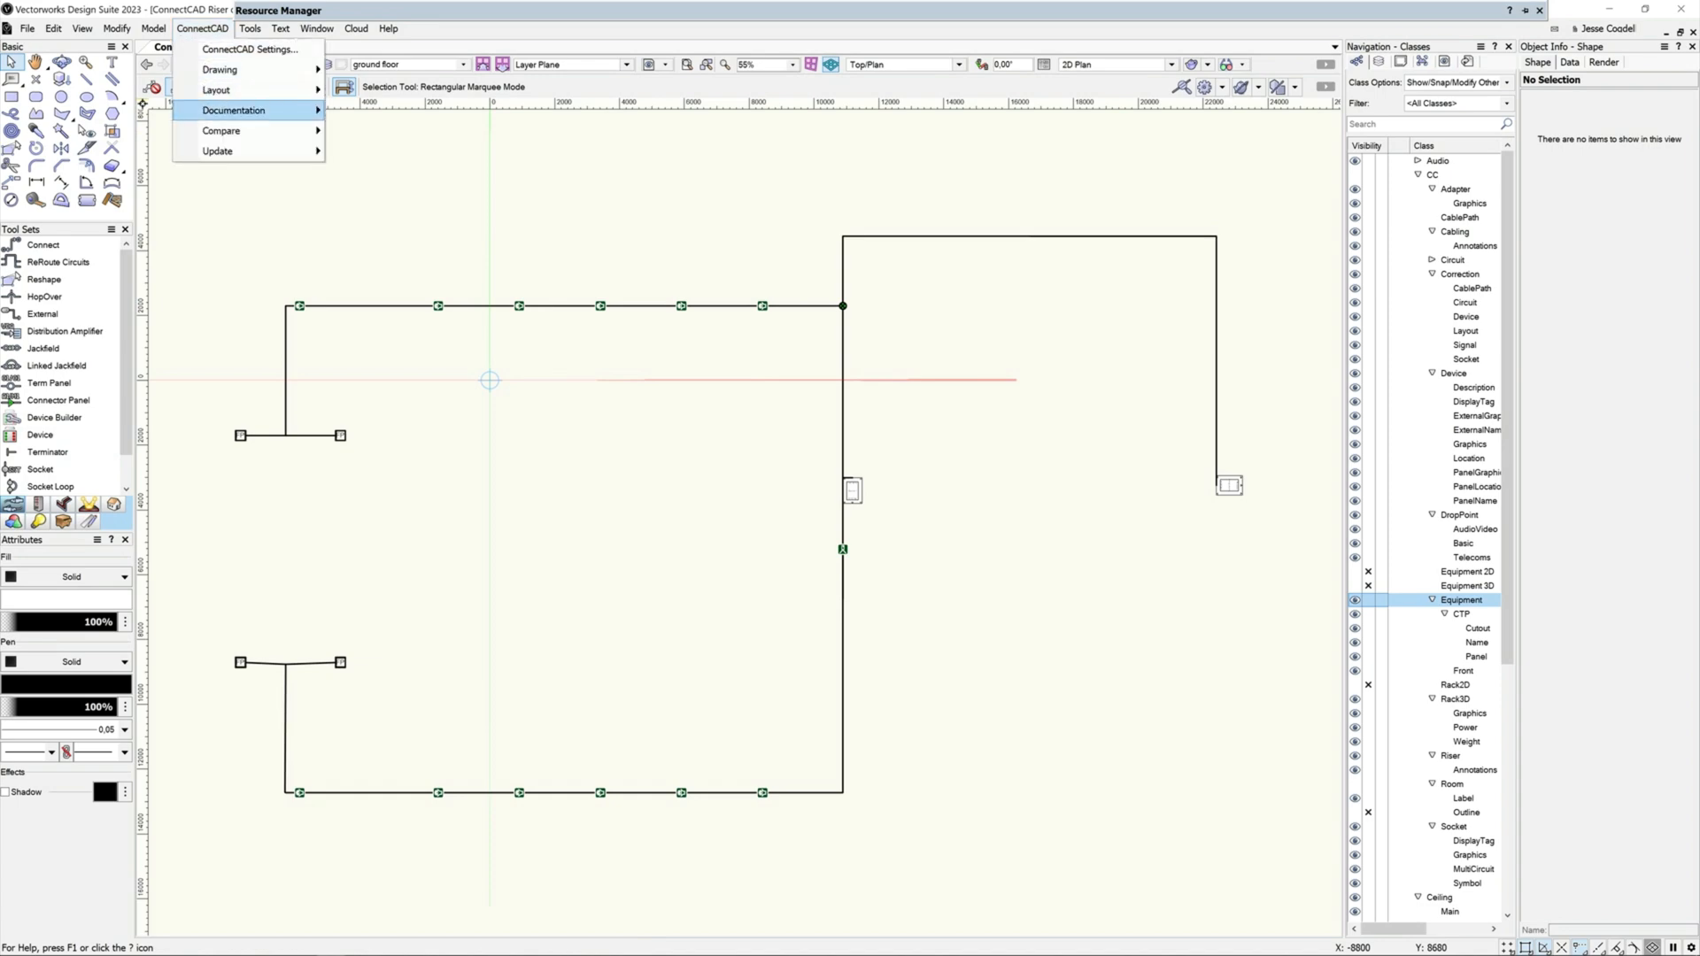
left_click(233, 110)
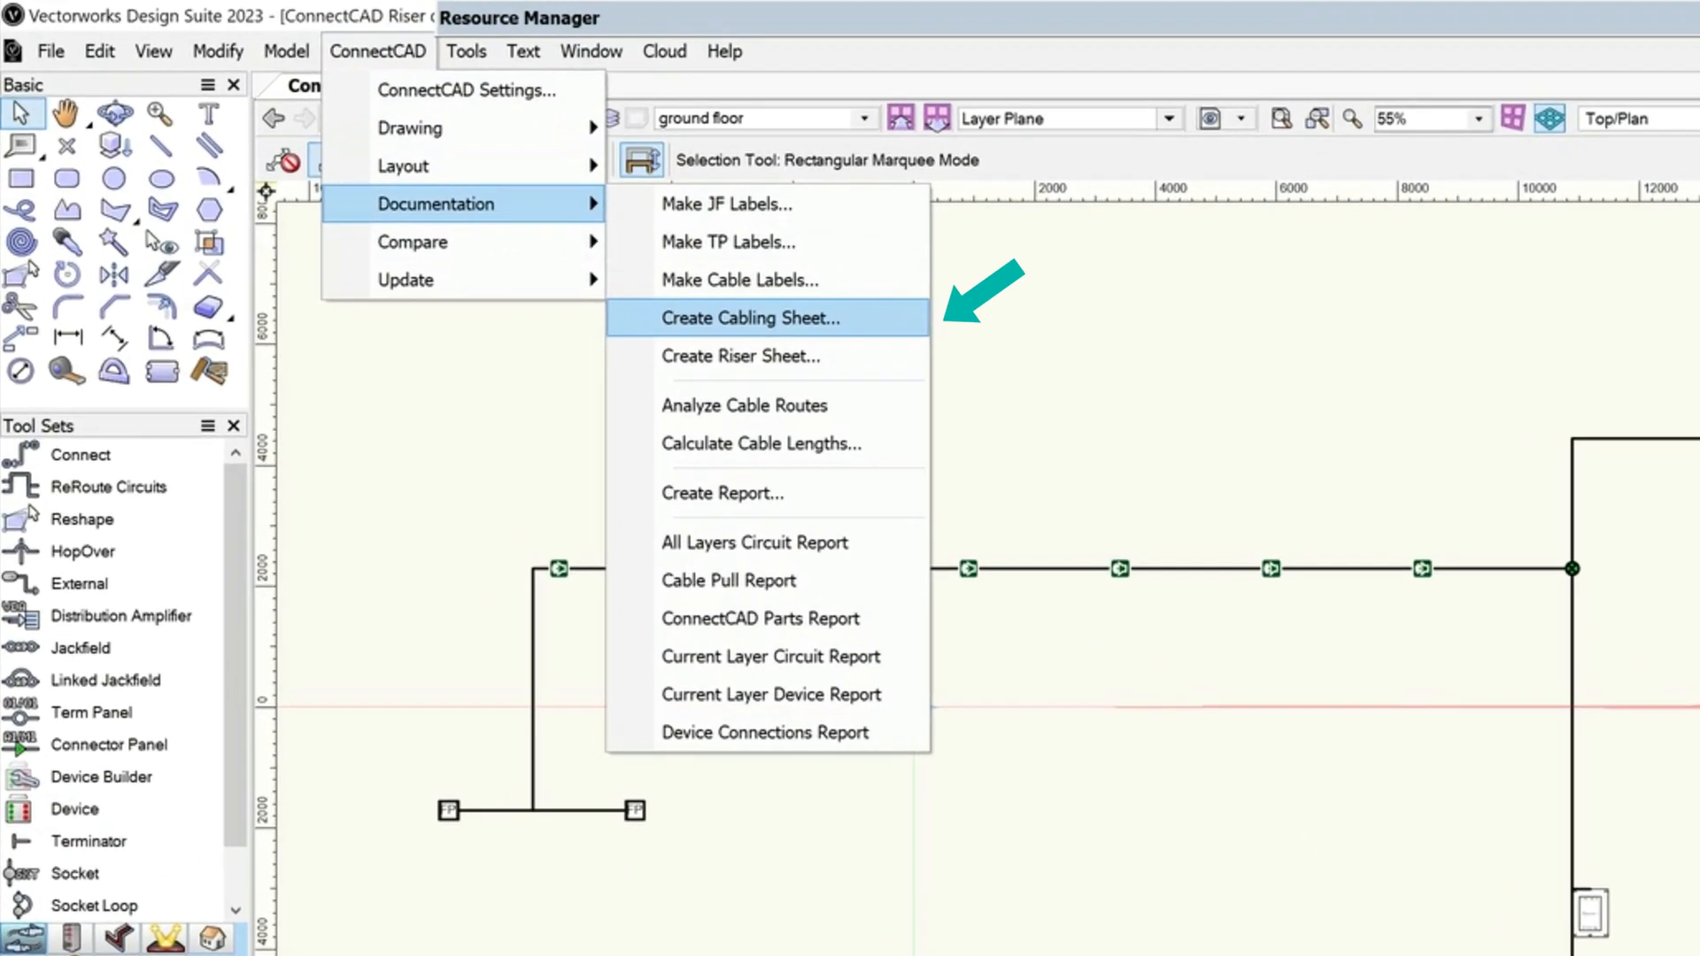
left_click(749, 318)
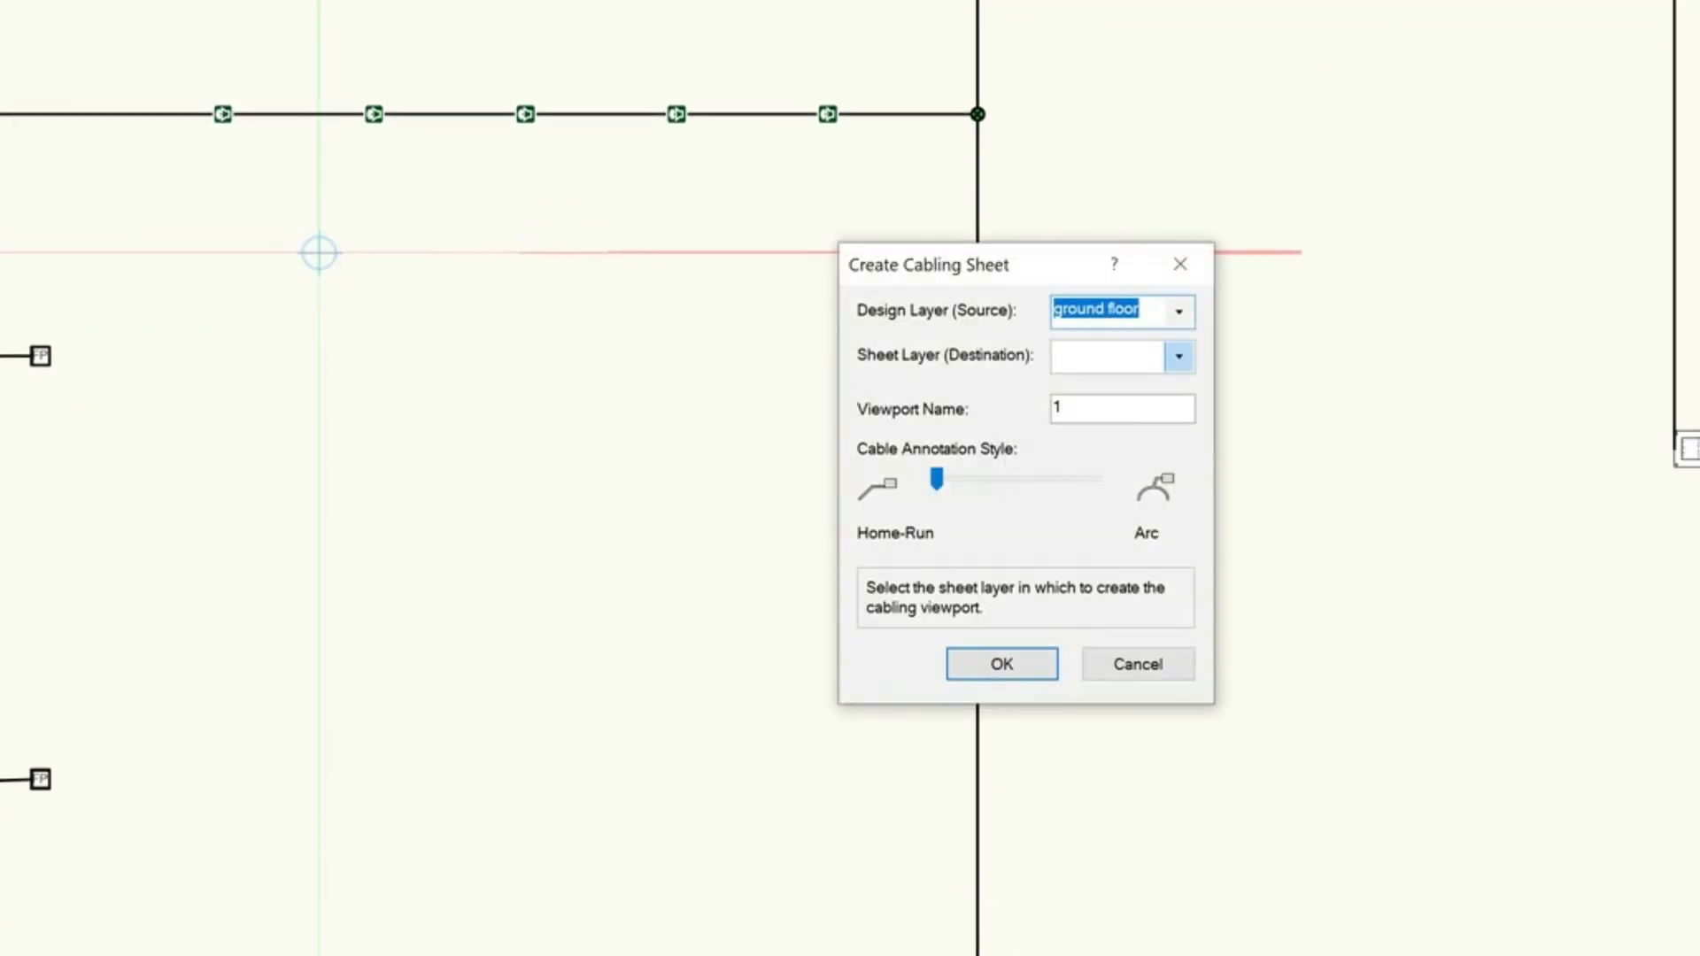
left_click(1179, 356)
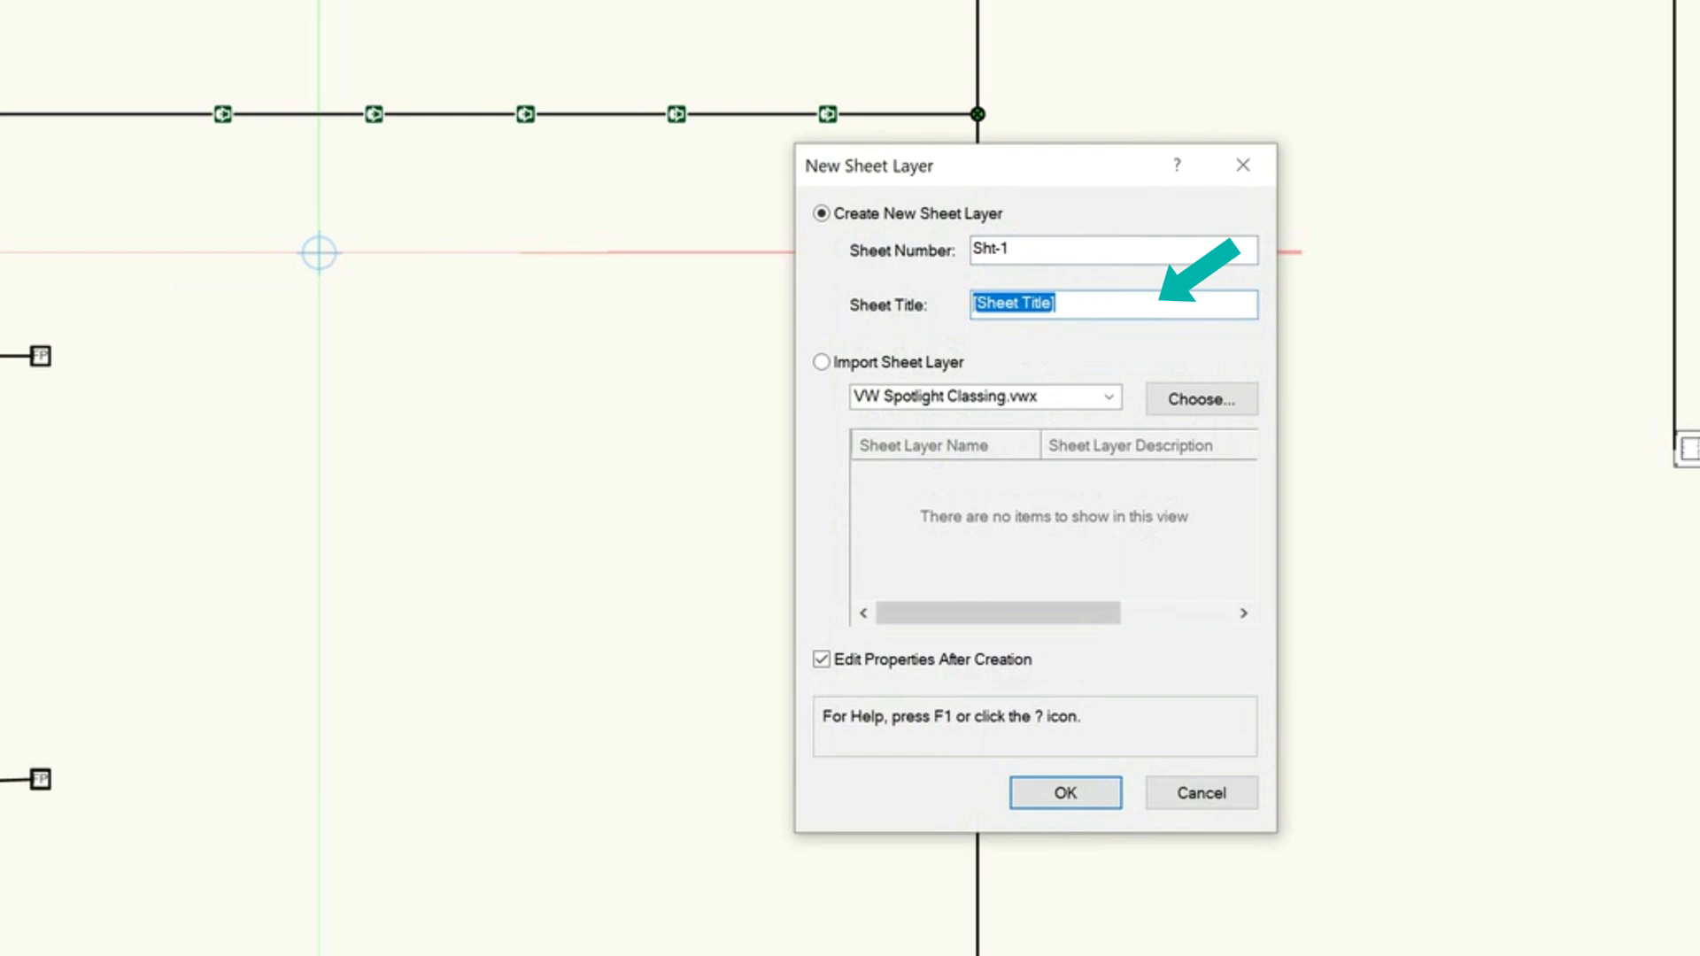
type("ground floor")
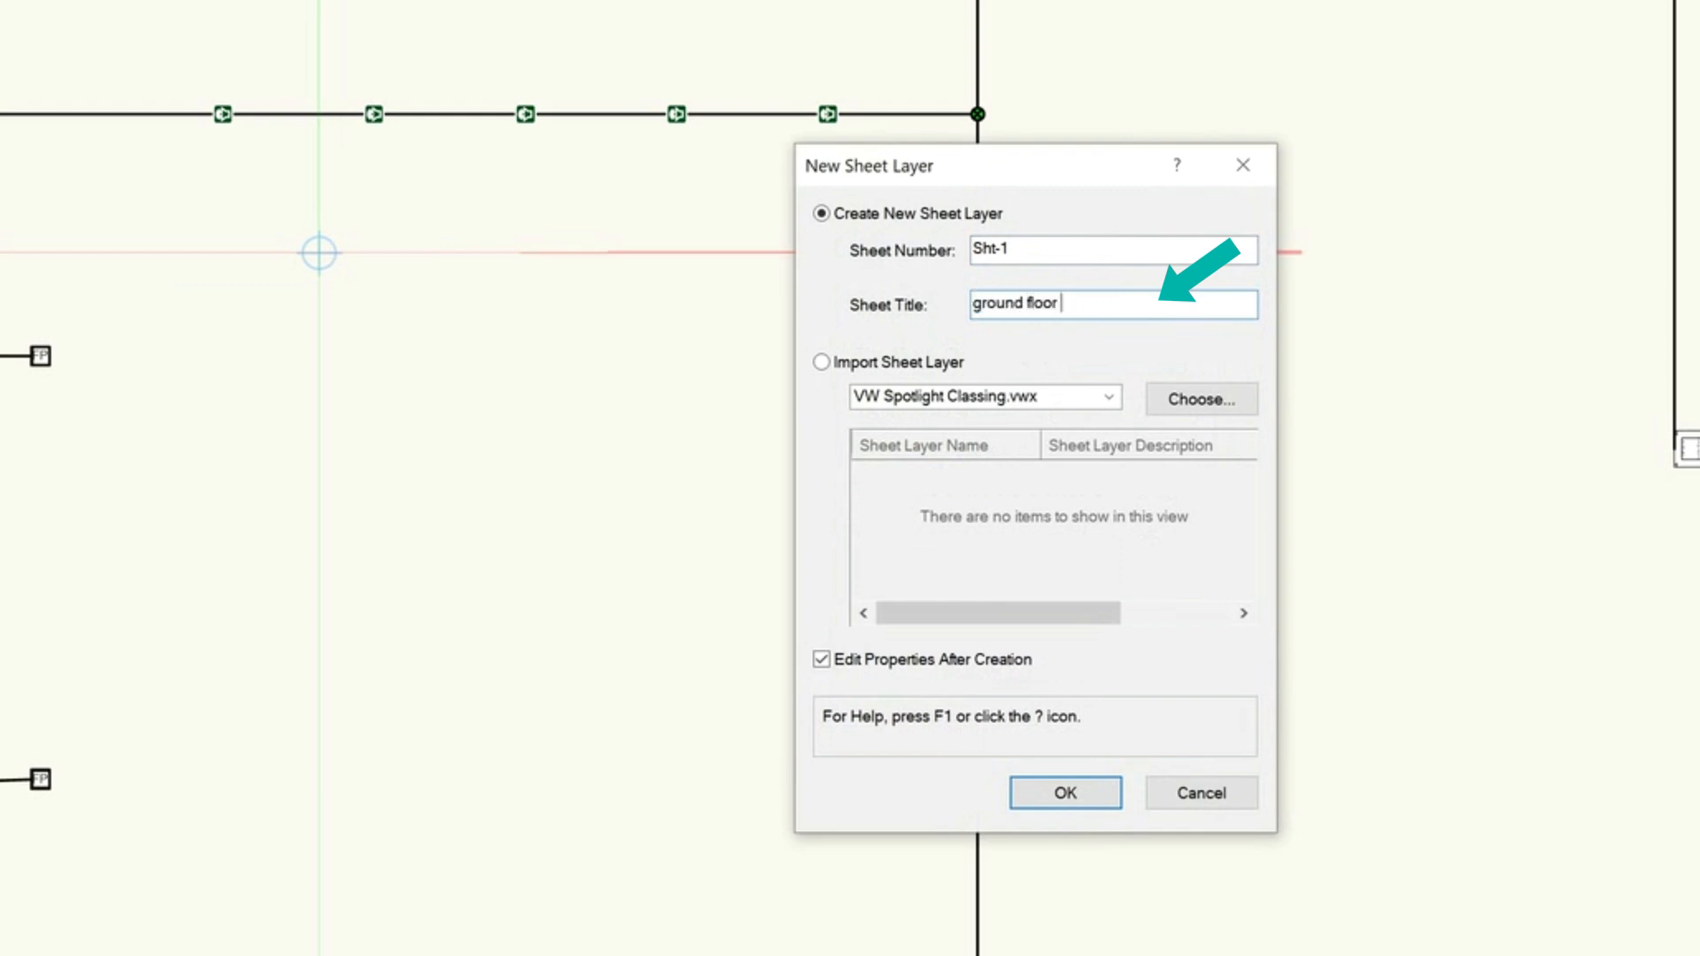
type("cabling")
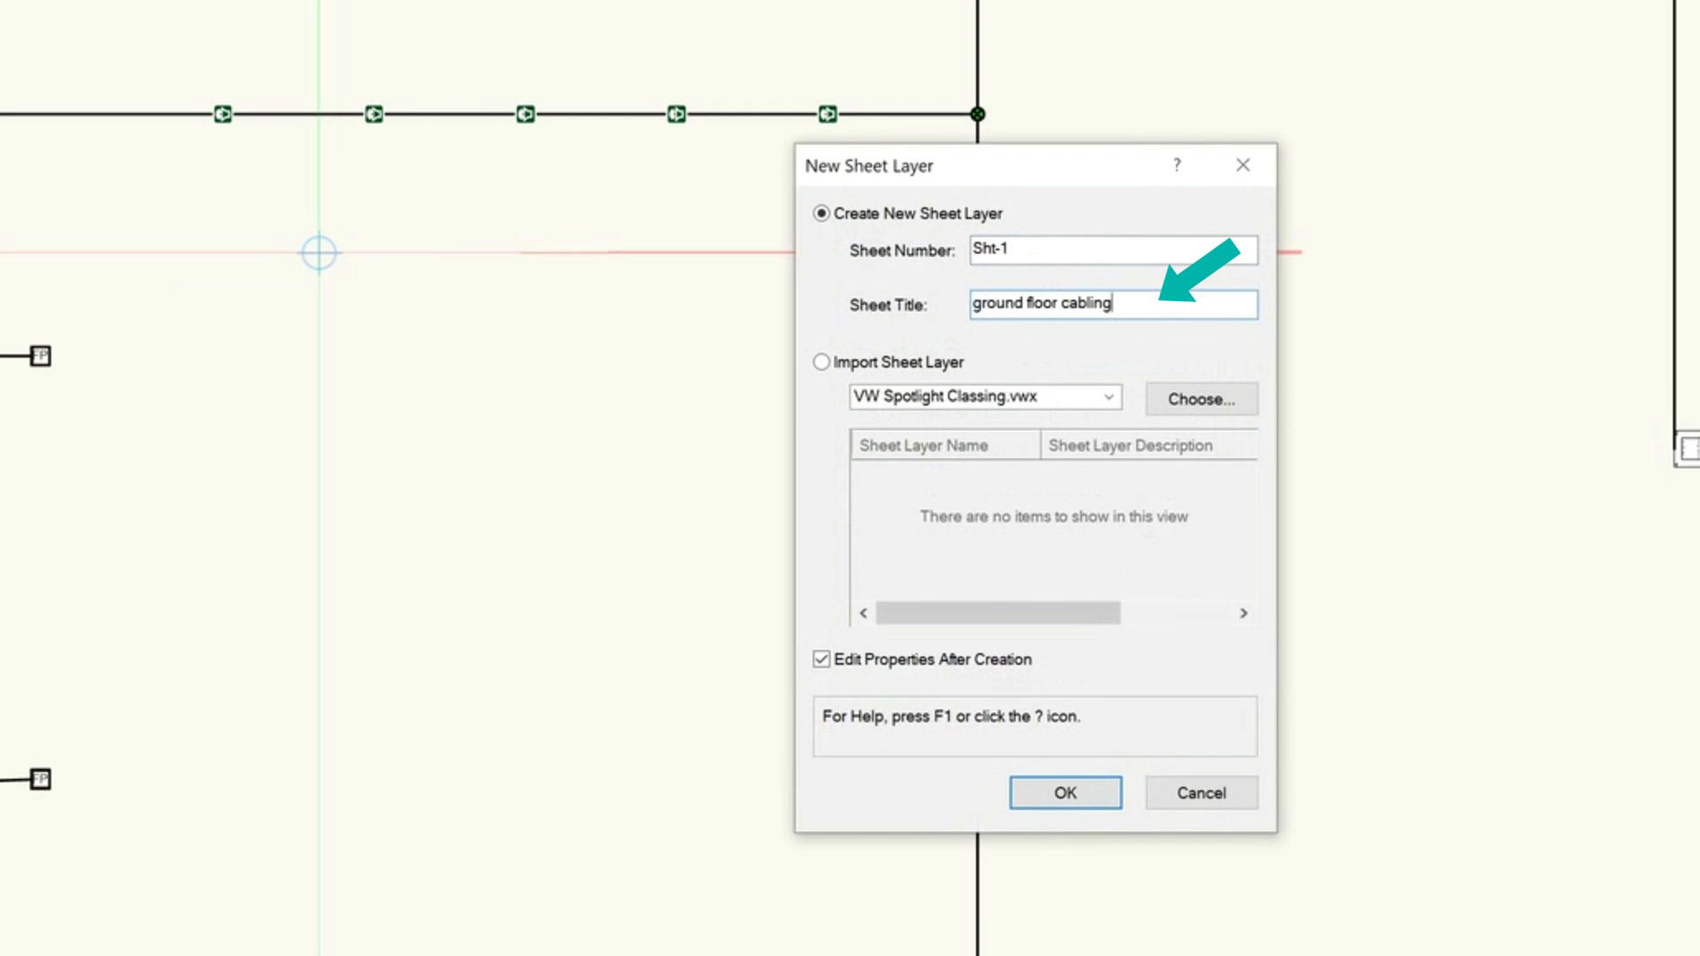
left_click(1064, 793)
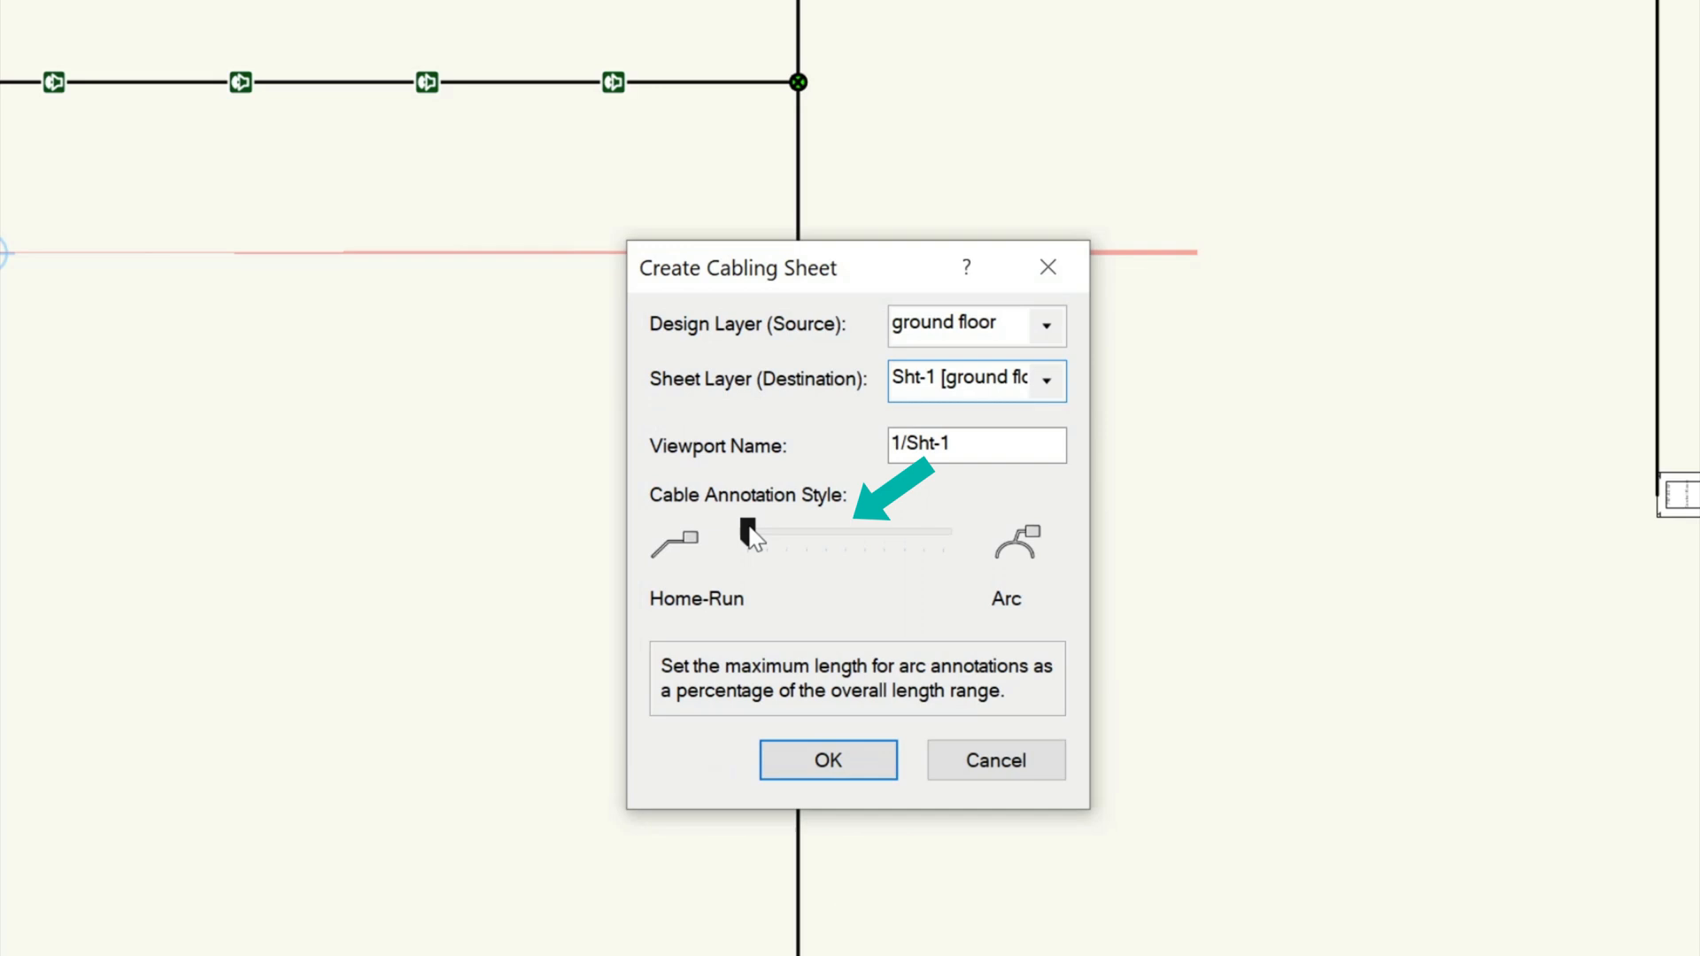
left_click(827, 759)
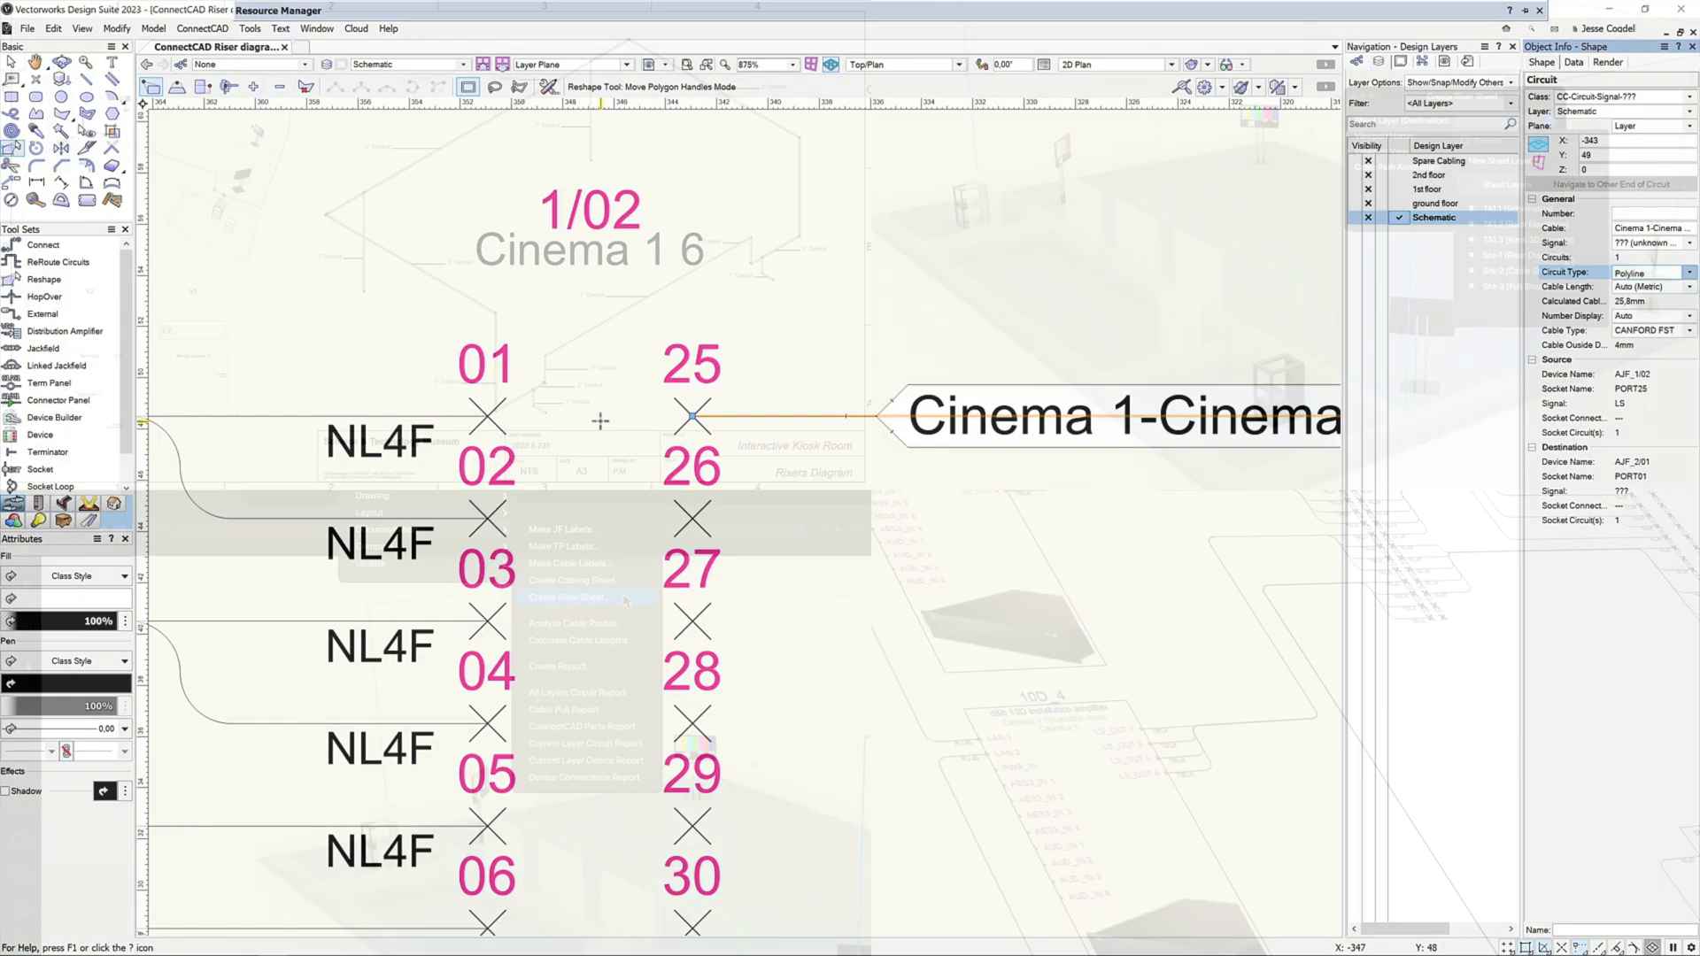
left_click(569, 596)
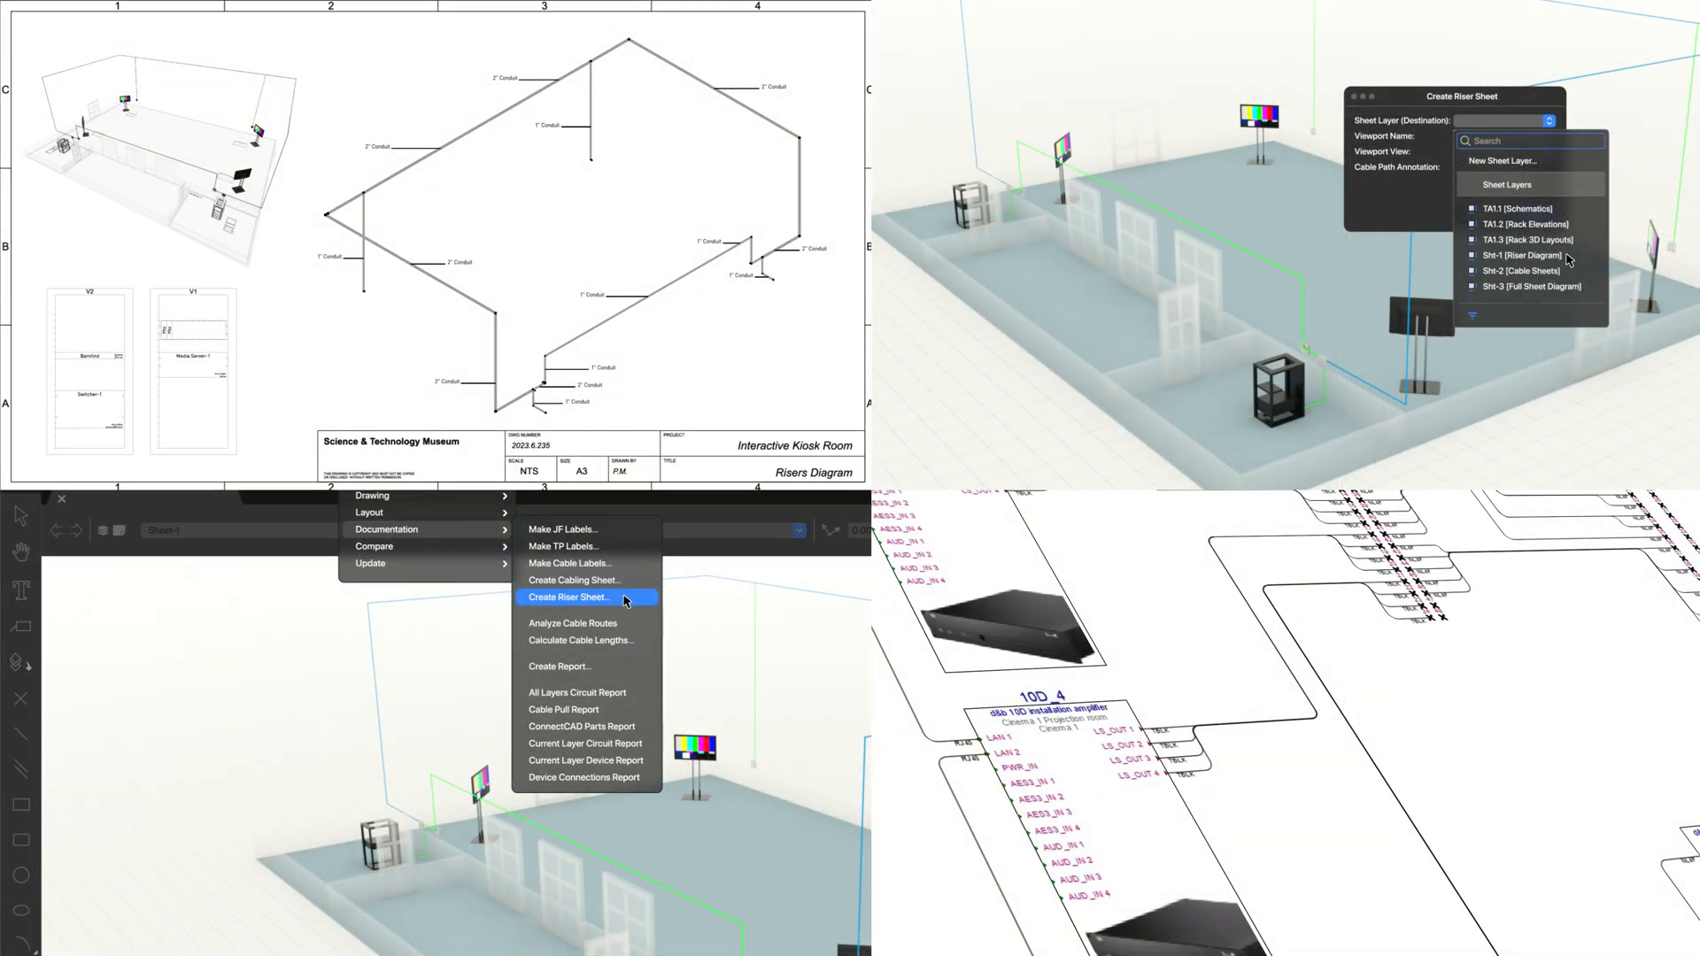